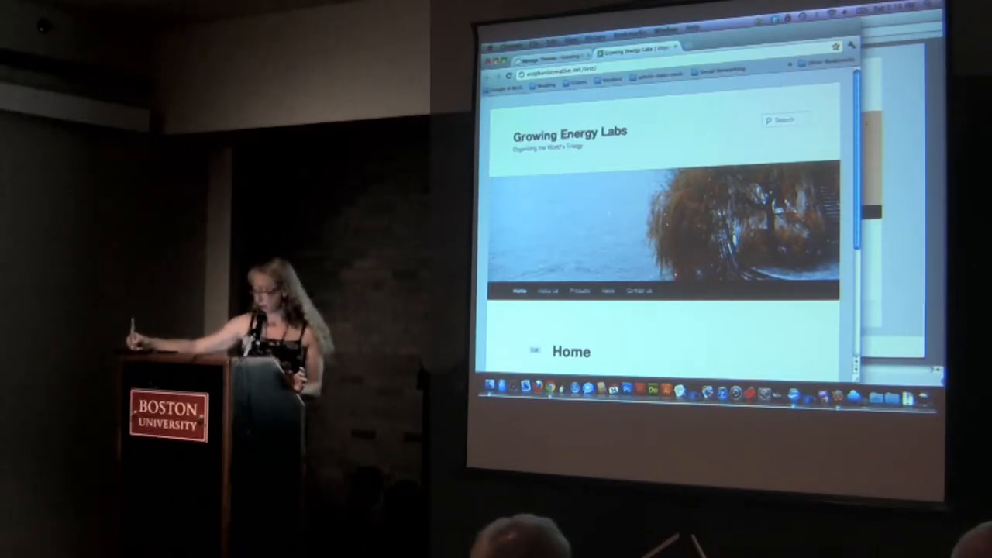
Step: Enter the Wordpress folder that contains the several site folders
scroll("down", 3)
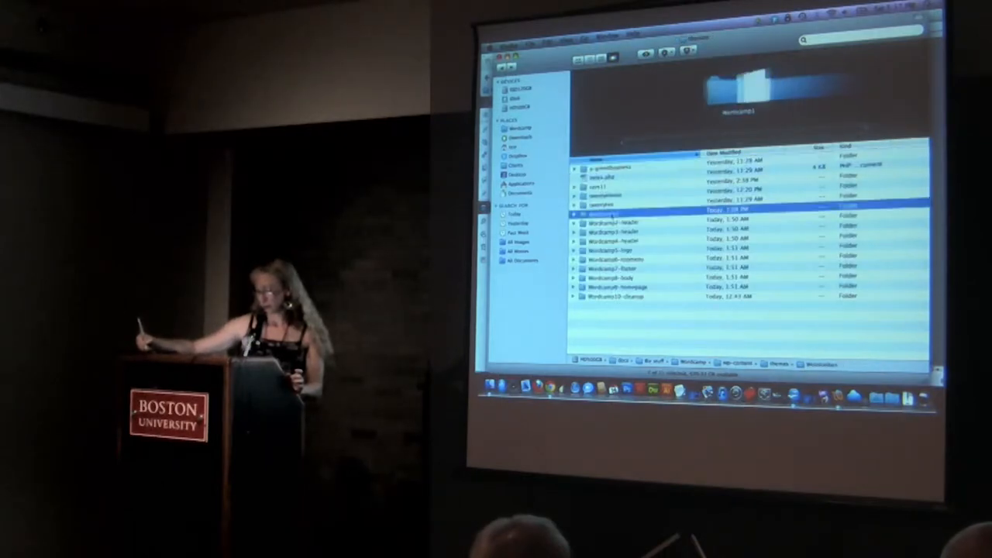
double_click(605, 213)
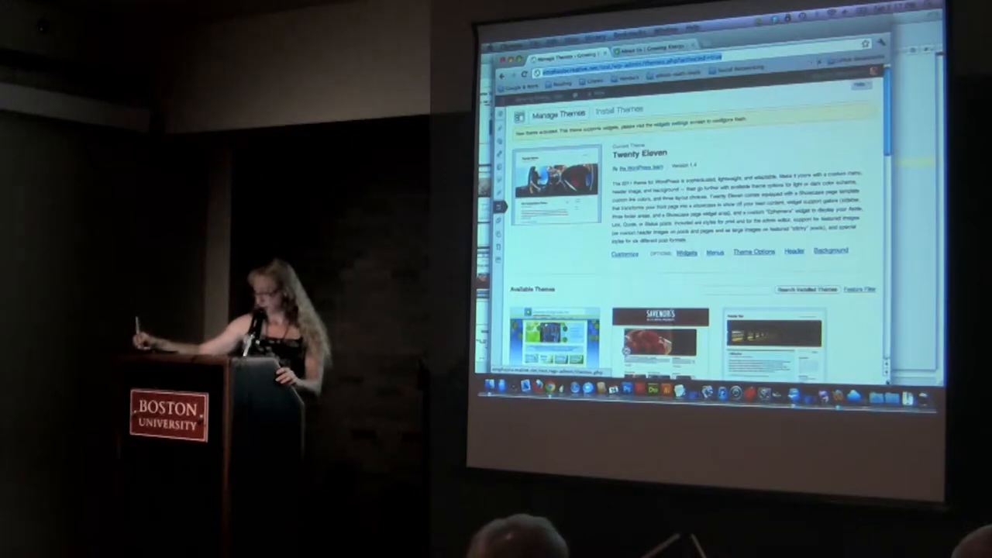
Step: Scroll through the Available Themes grid below the current Twenty Eleven theme
scroll("down", 3)
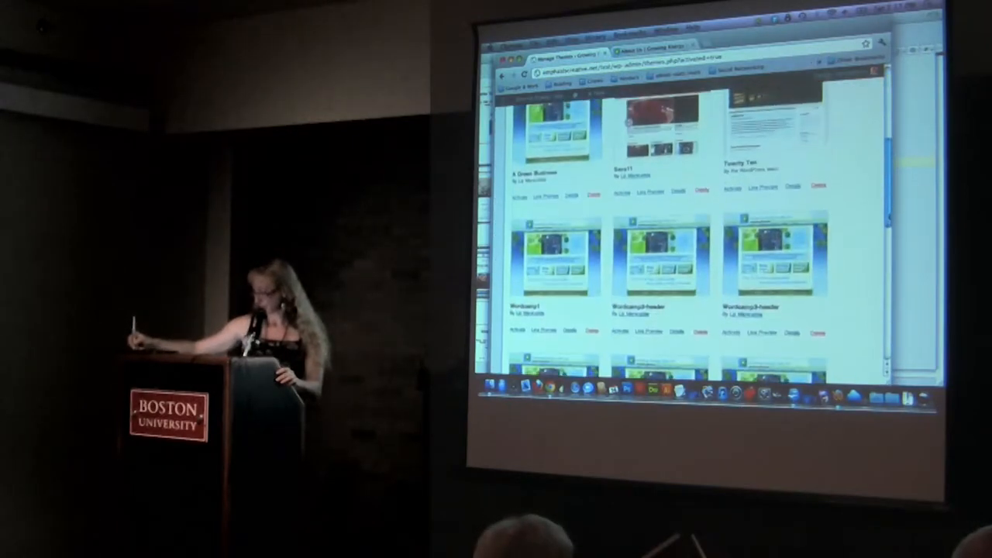
scroll("down", 3)
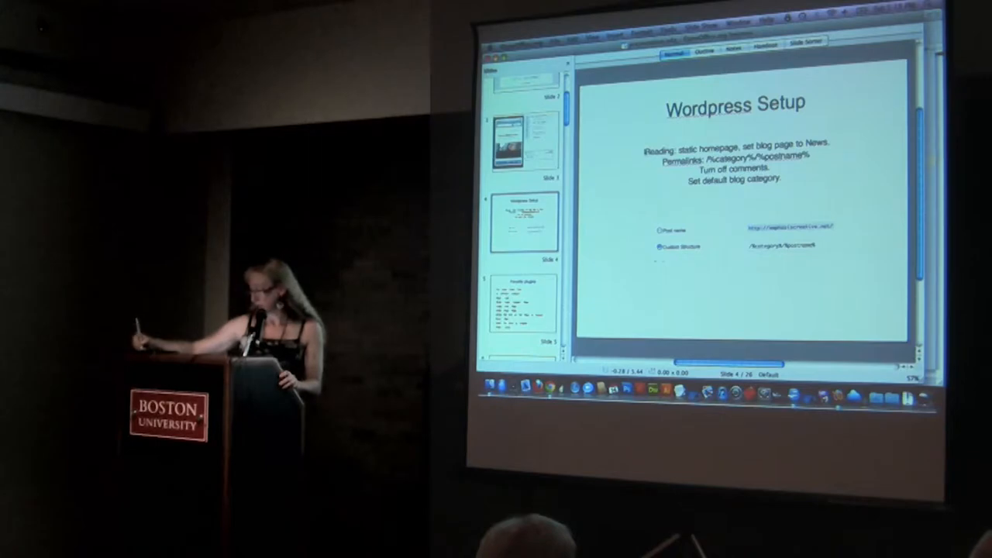
Step: Select the Wordpress Setup slide covering static homepage, permalinks and comments
left_click(736, 158)
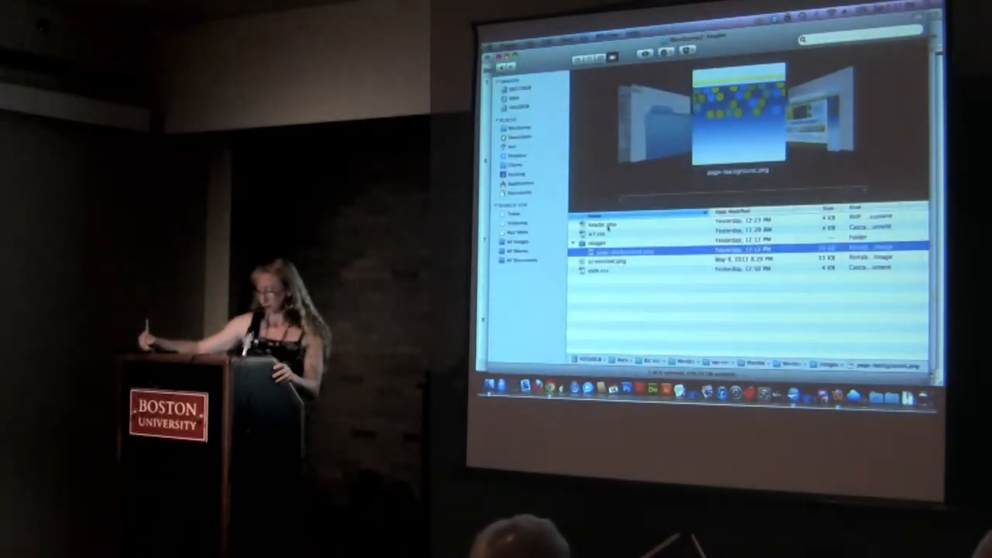
Step: Preview the page background png in the theme's images folder
left_click(612, 220)
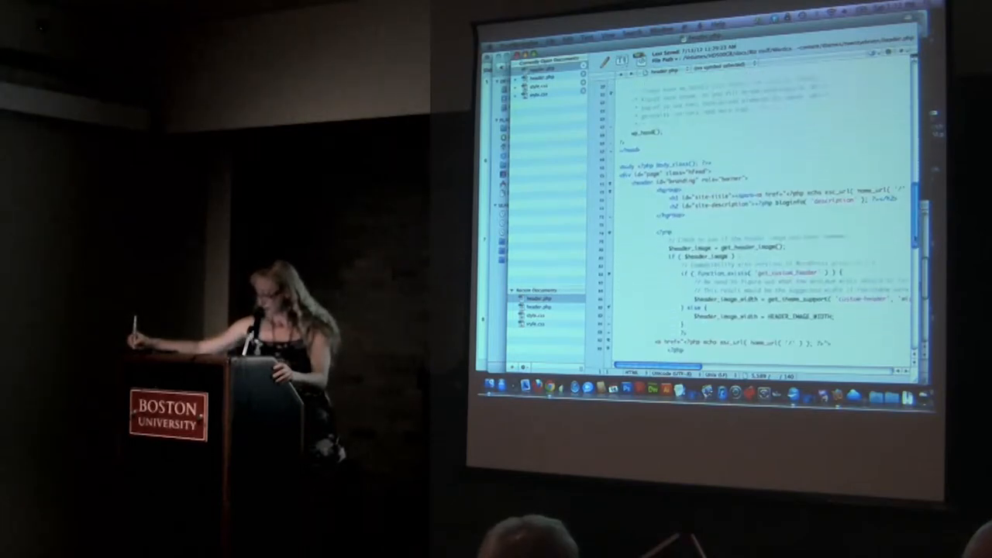
Step: Scroll header.php down to the header image PHP block
scroll("down", 3)
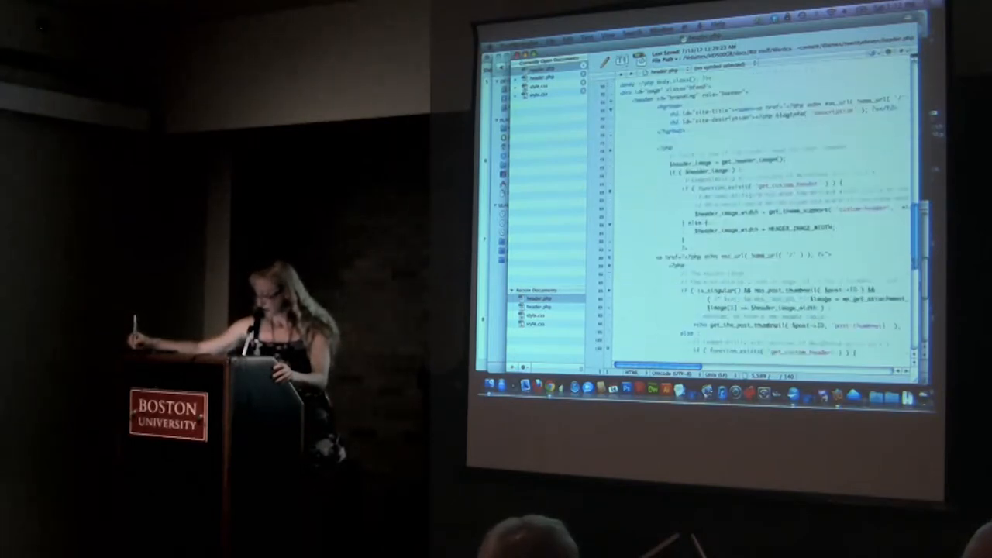
scroll("down", 3)
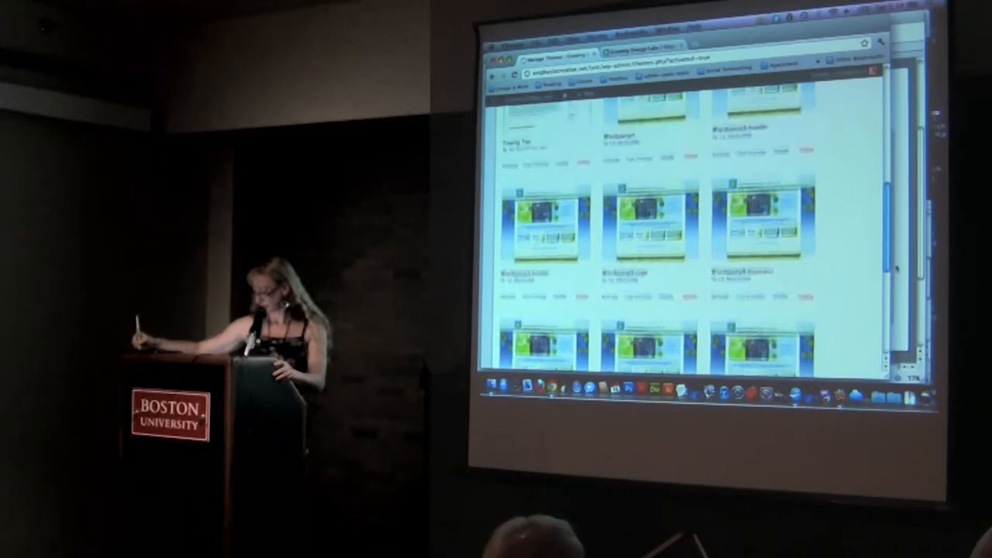
Step: Bring the '3. Header Cleanup' slide into view in the slide panel
scroll("down", 3)
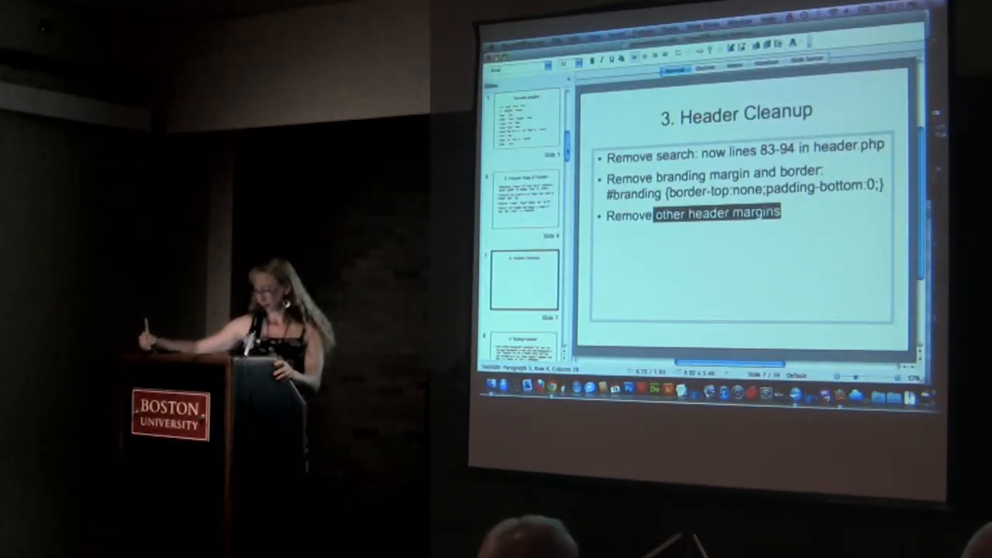
Step: Scroll the Growing Energy Labs Home page to its image, quote and intro paragraph
scroll("down", 3)
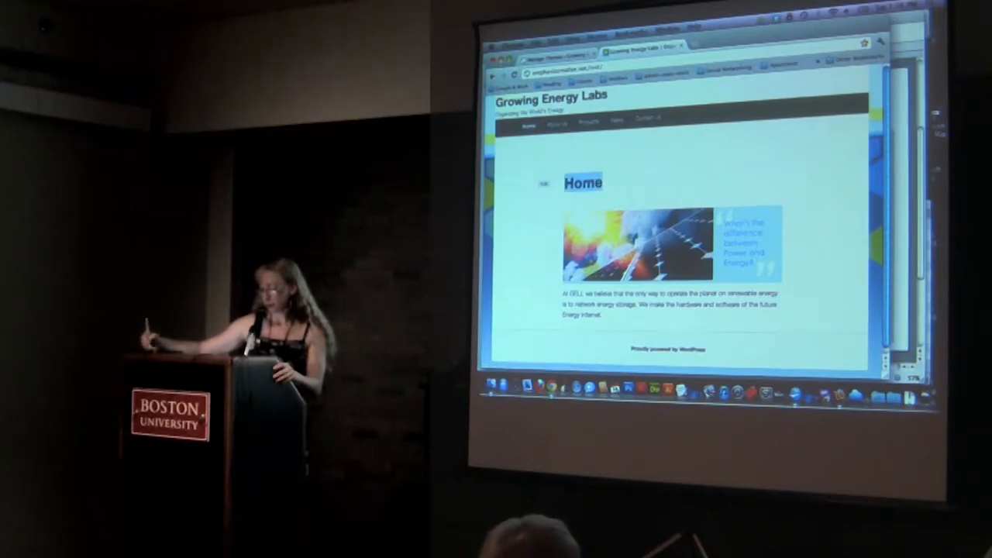
Step: Inspect the Home heading's markup with Inspect Element
right_click(582, 183)
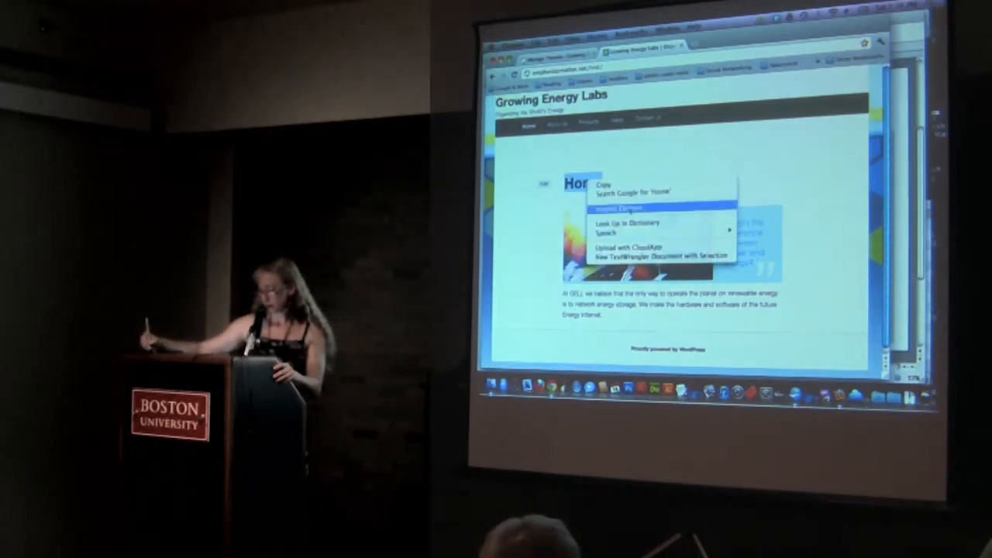
left_click(614, 209)
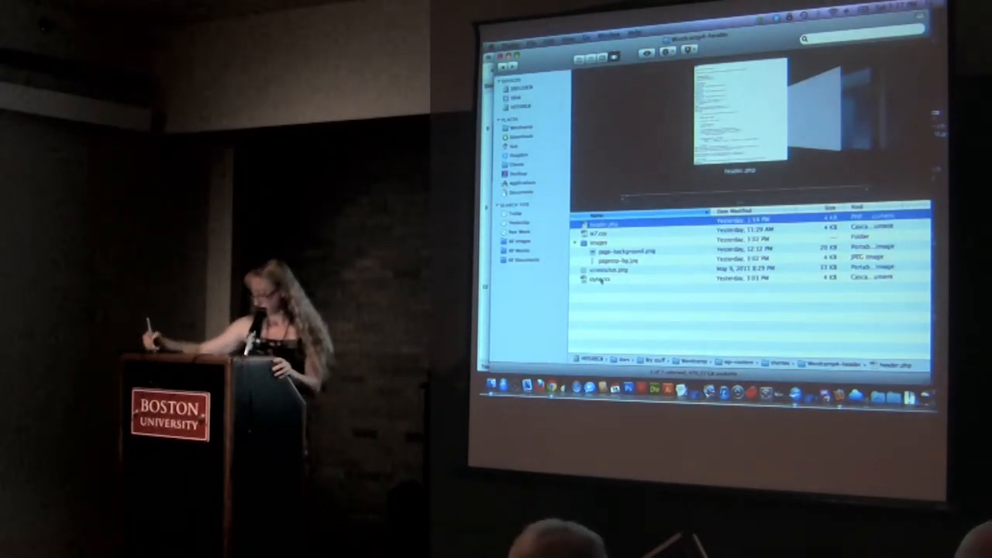
Step: Open the child theme's style.css in an editor via Open With
right_click(601, 279)
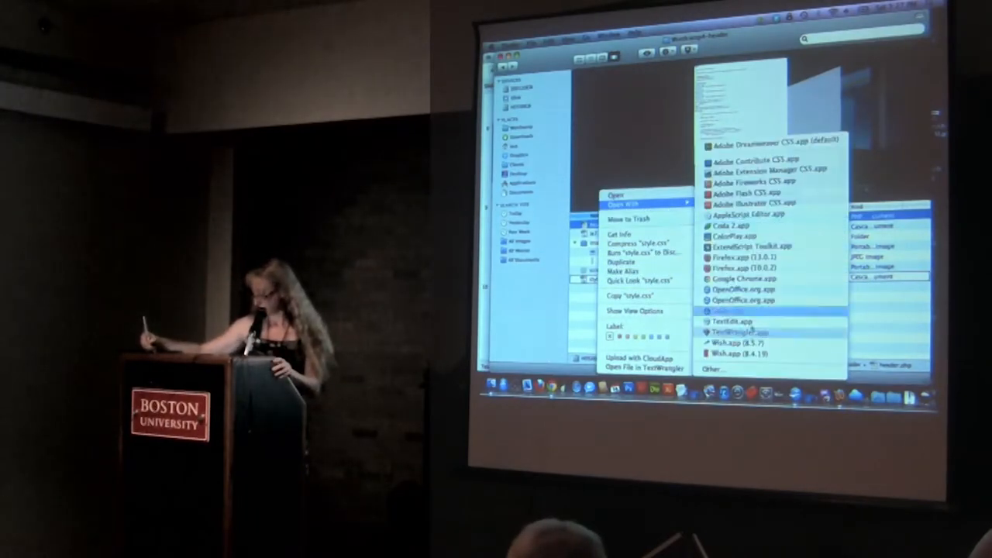
left_click(735, 331)
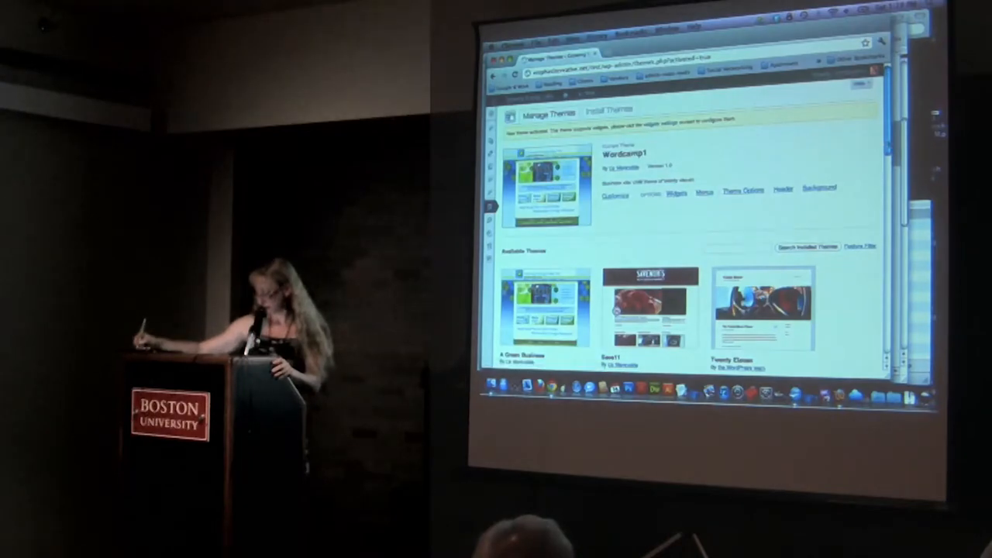
Step: Scroll through the Available Themes below the active Wordcamp1 theme
scroll("down", 3)
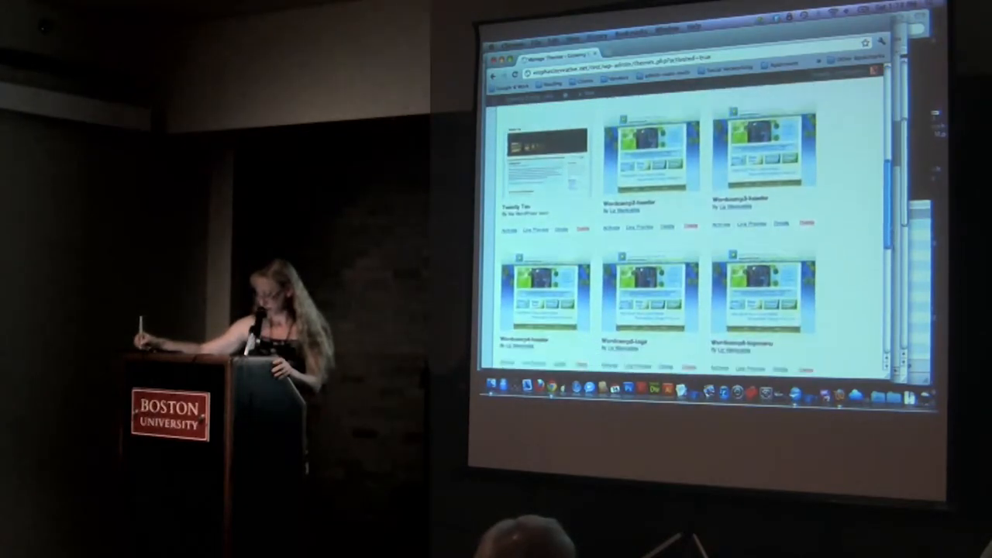
scroll("down", 3)
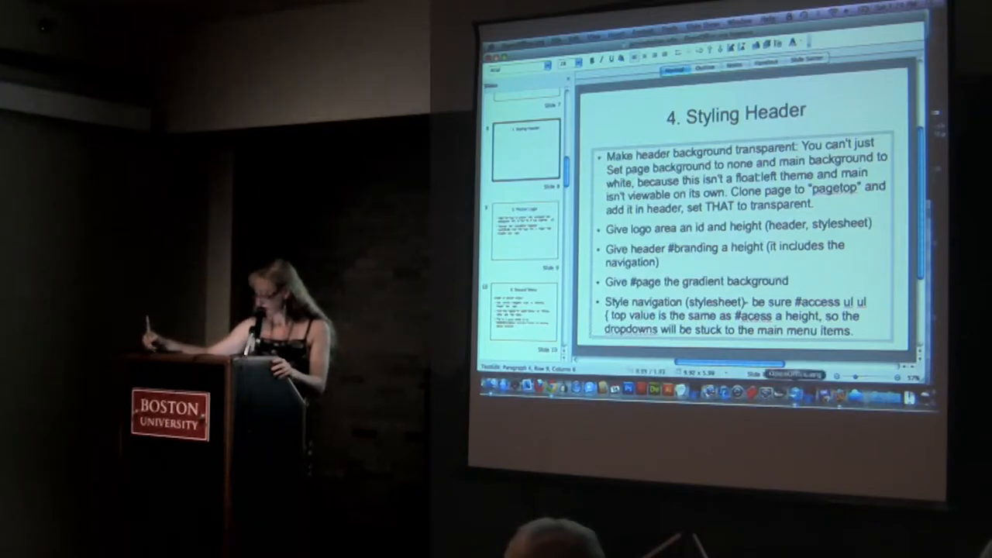
Step: Review slide 4 'Styling Header' and return to Chrome with Developer Tools docked
left_click_drag(607, 302, 849, 333)
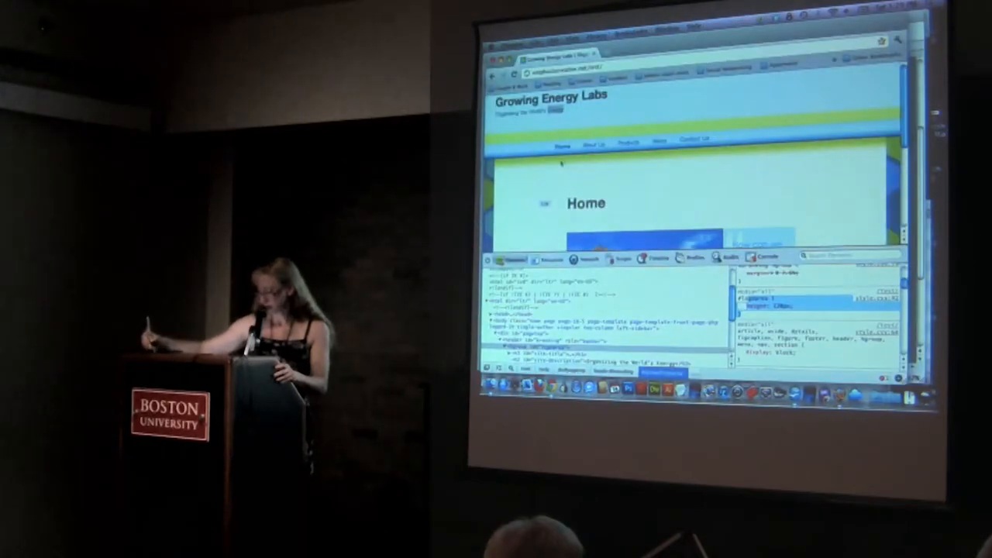
Step: Inspect the header and navigation markup and CSS rules in the Elements panel
right_click(558, 179)
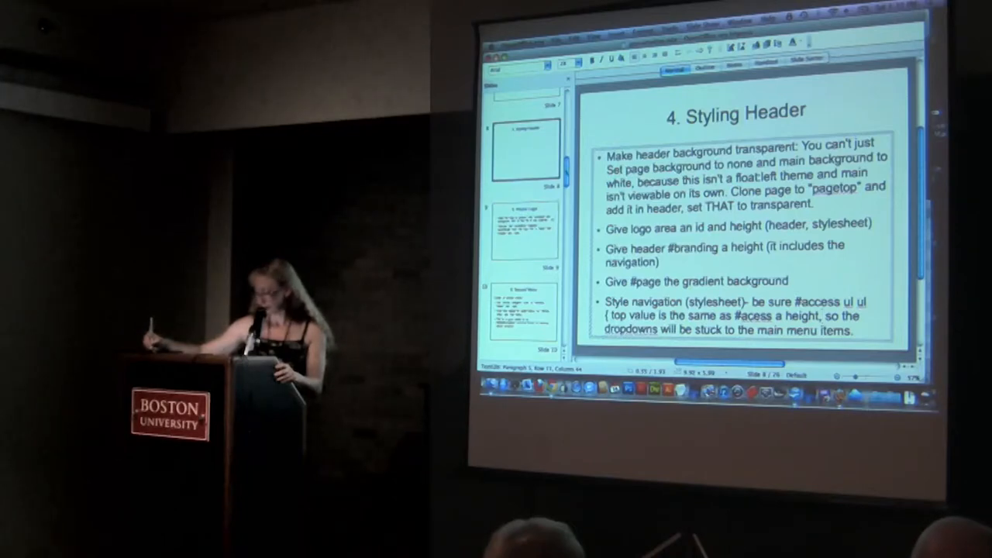
Step: Walk through the Styling Header bullet points, then show the theme folder in Finder
double_click(691, 301)
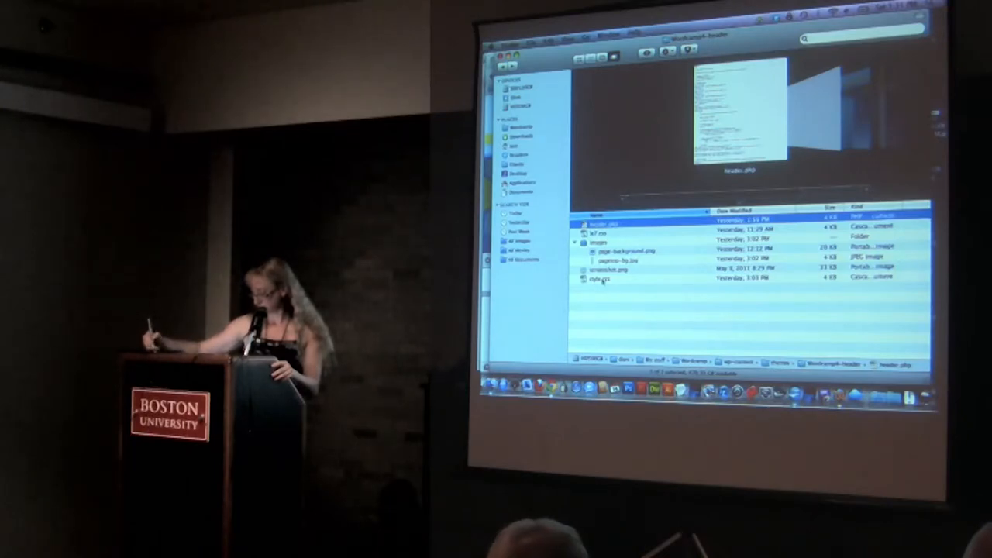
Step: Open style.css in Coda 2 and scroll to the #navigation and header rules
right_click(598, 279)
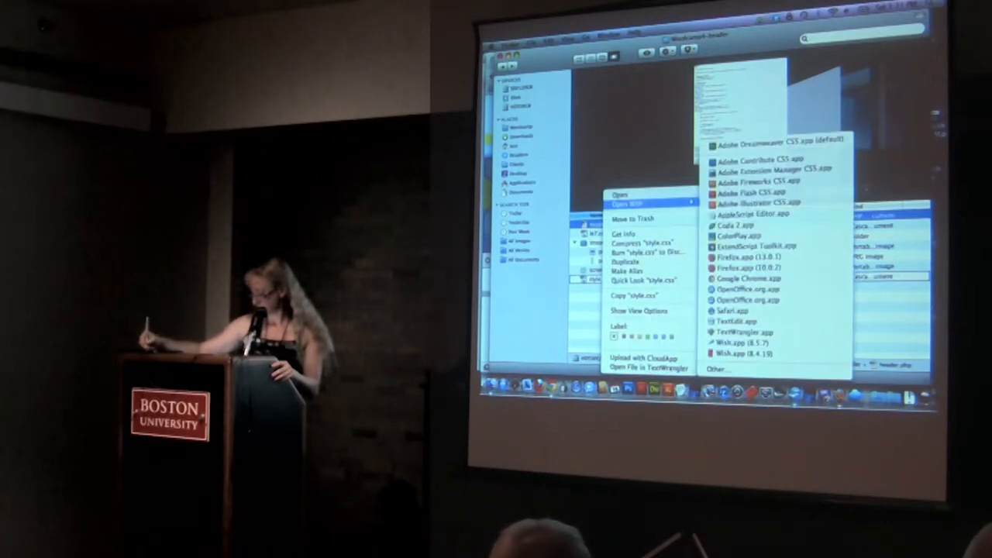
left_click(762, 140)
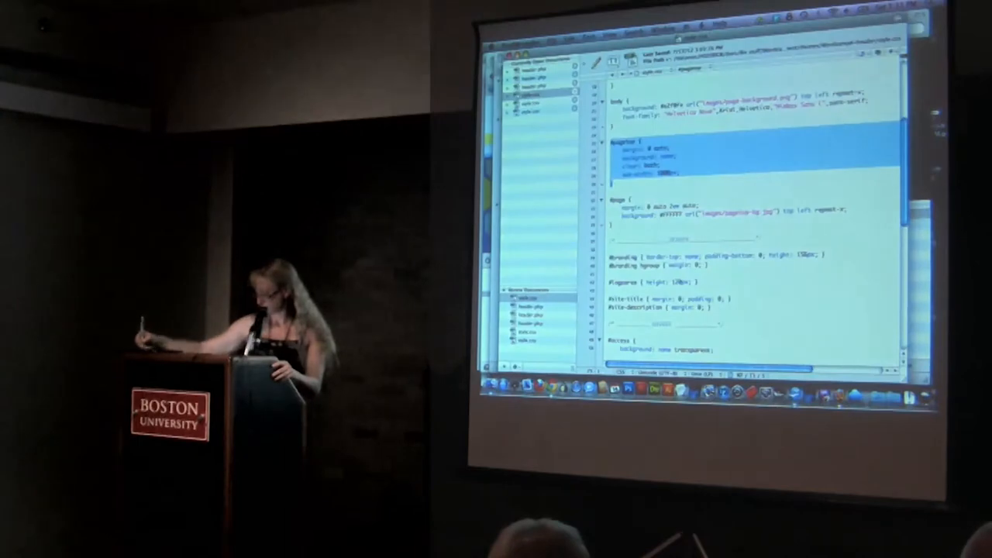
scroll("down", 3)
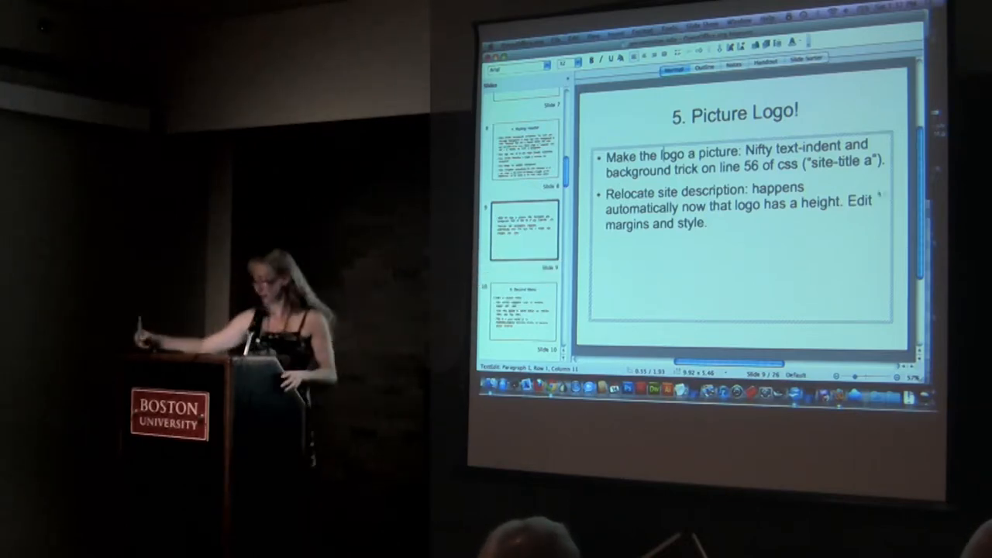
Step: Present slide 5 'Picture Logo!' and show the theme's images folder in Finder
left_click_drag(751, 146, 761, 163)
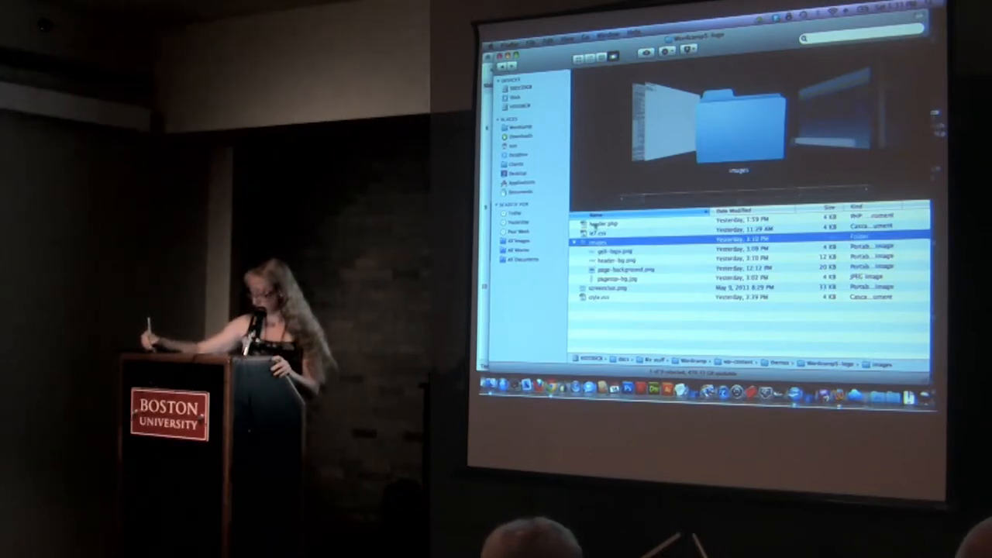
Step: Open style.css in Coda and scroll to the #site-title a and #site-description rules
left_click(612, 223)
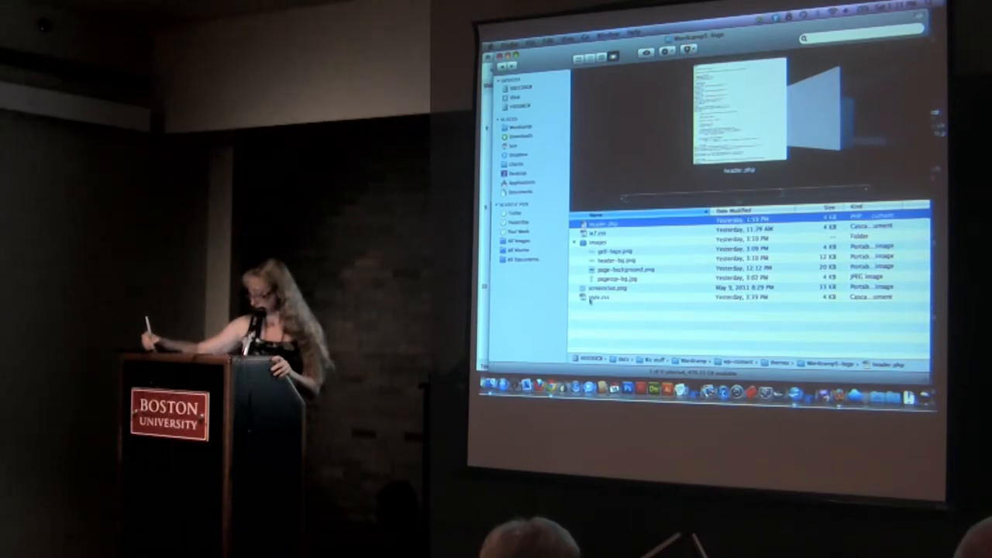
left_click(601, 297)
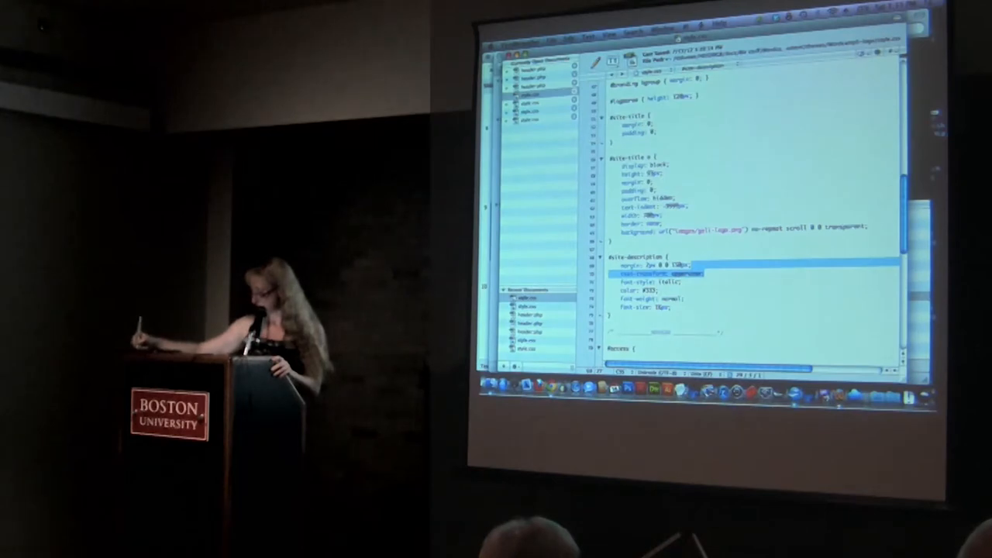
scroll("up", 3)
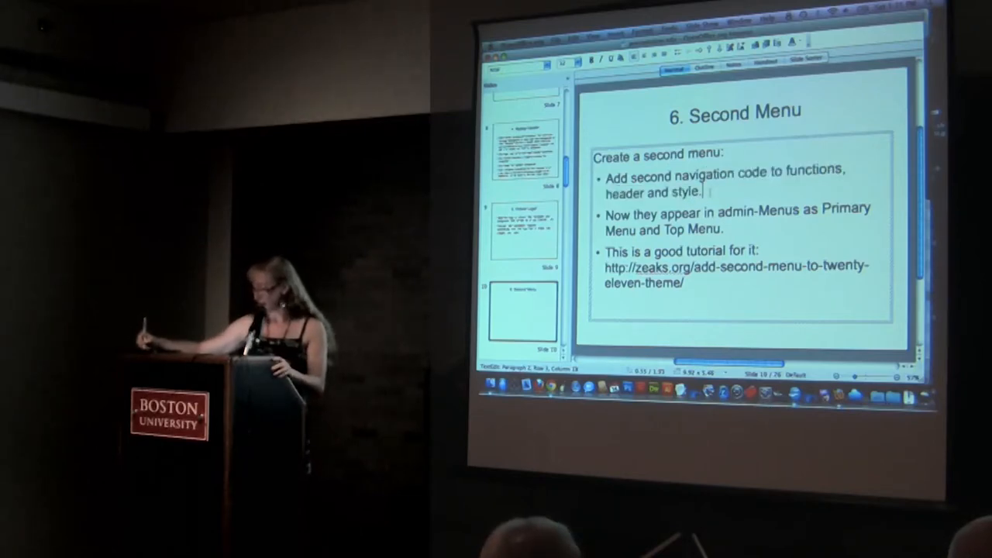
Step: Present slide 6 'Second Menu' on adding a second navigation menu
left_click_drag(675, 168, 698, 192)
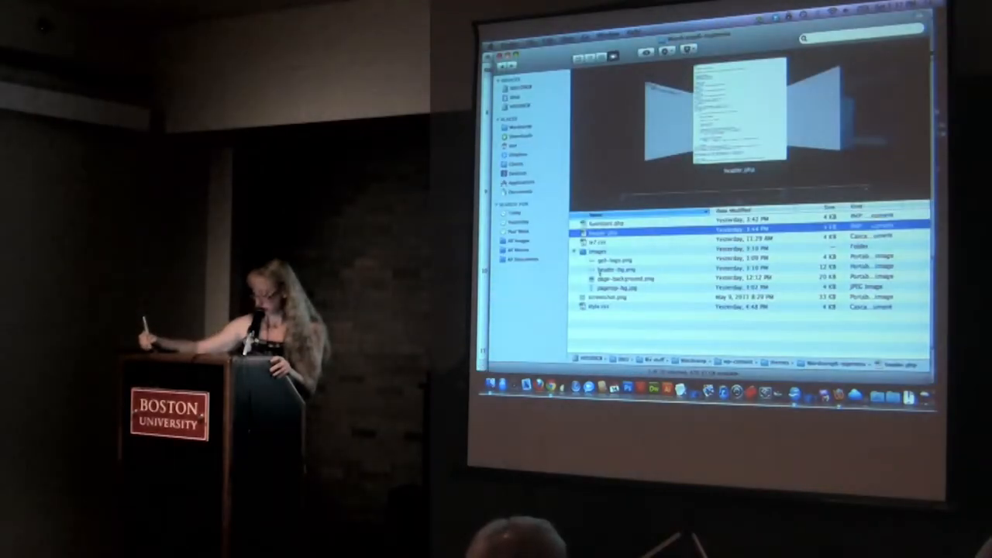
Step: Open style.css in Coda and scroll through the #access menu and #site-description rules
left_click(604, 307)
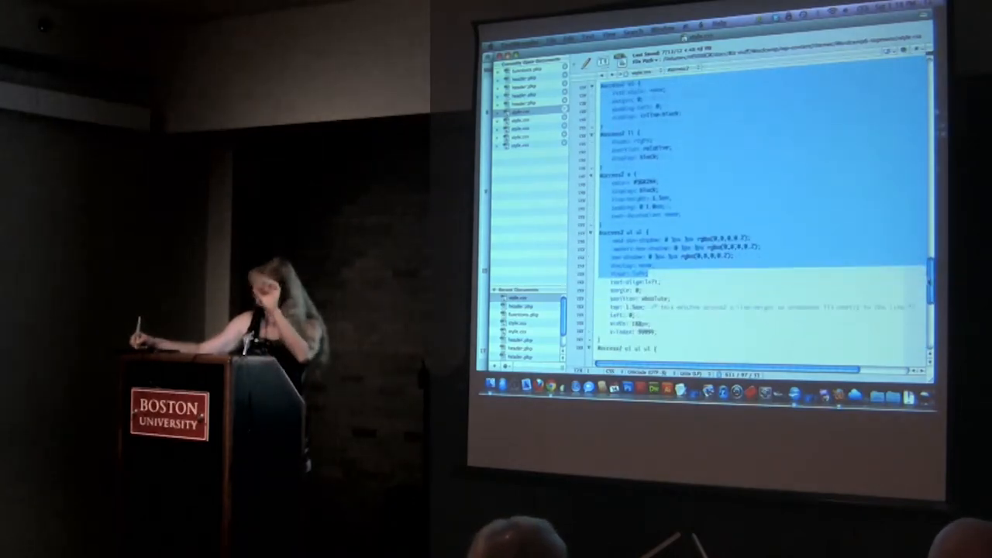
scroll("down", 3)
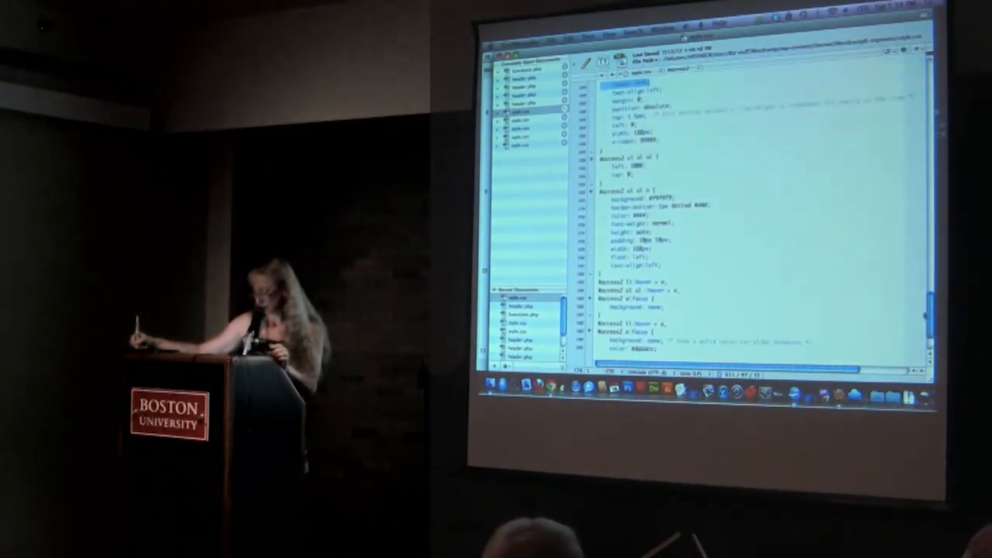
scroll("down", 3)
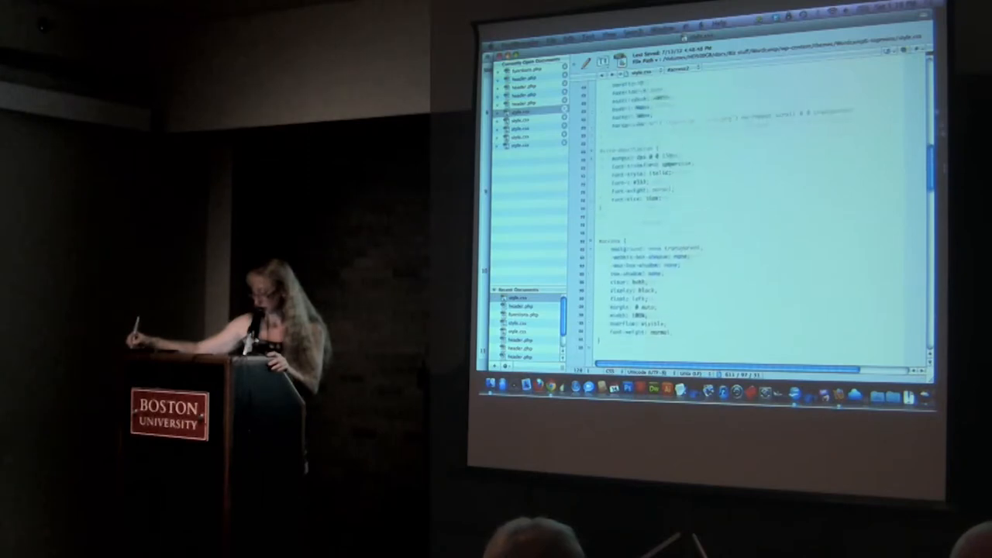
scroll("down", 3)
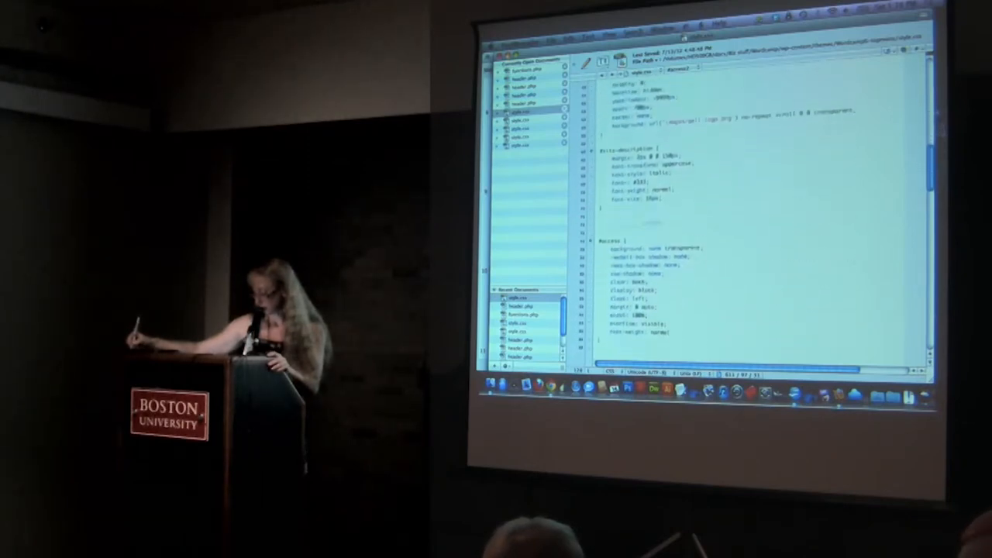
scroll("down", 3)
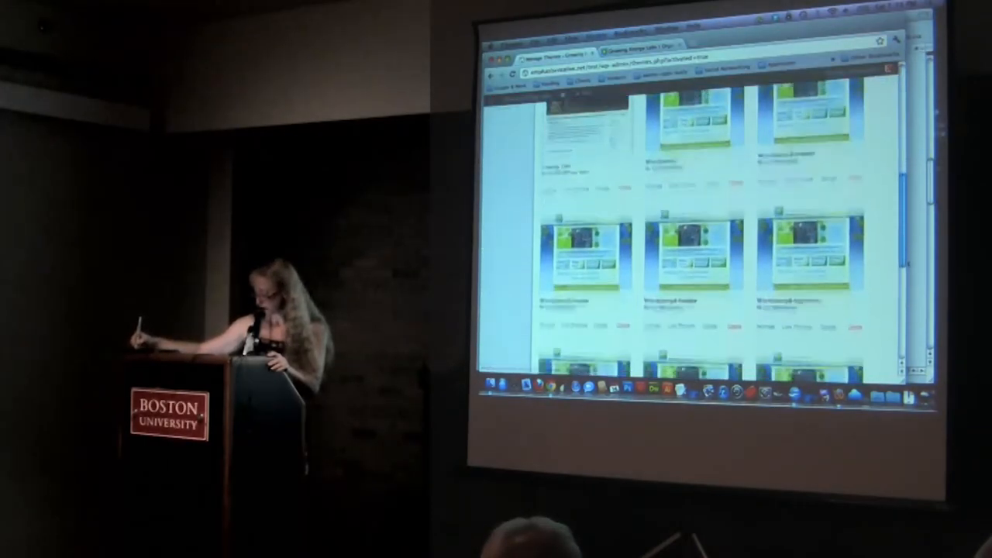
scroll("down", 3)
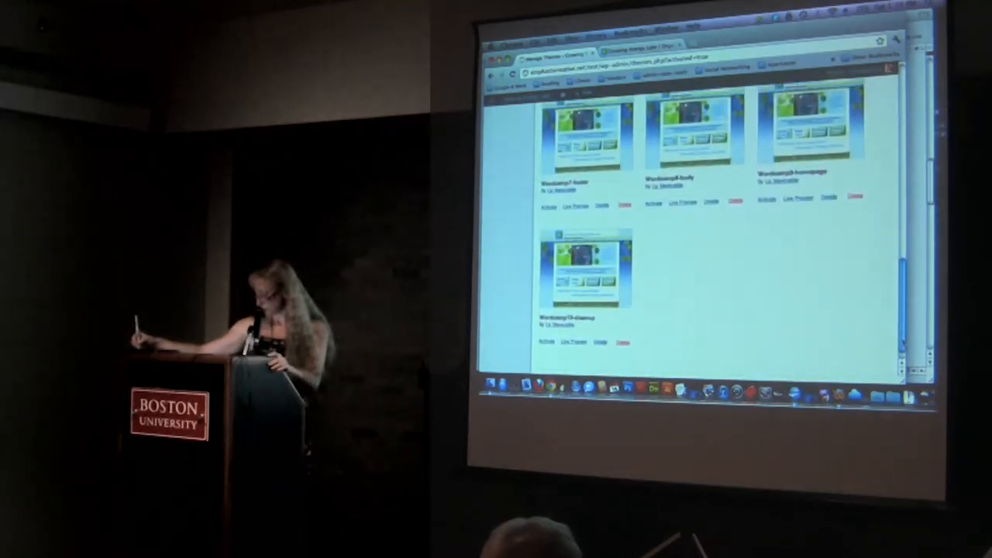
Step: Activate the Wordcamp11-topmenu theme from Appearance > Themes
scroll("down", 3)
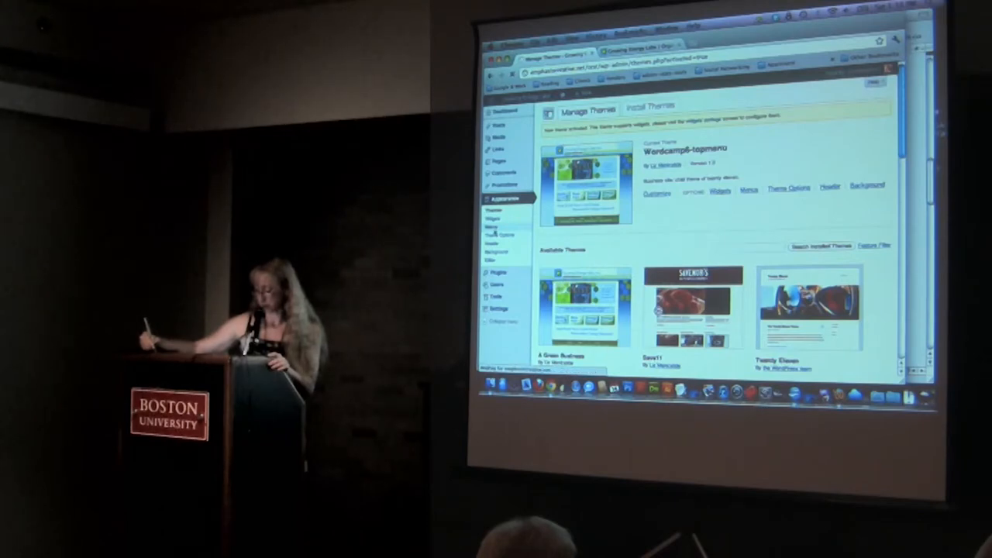
Step: Switch from WordPress back to Impress slide 6 'Second Menu'
left_click(492, 226)
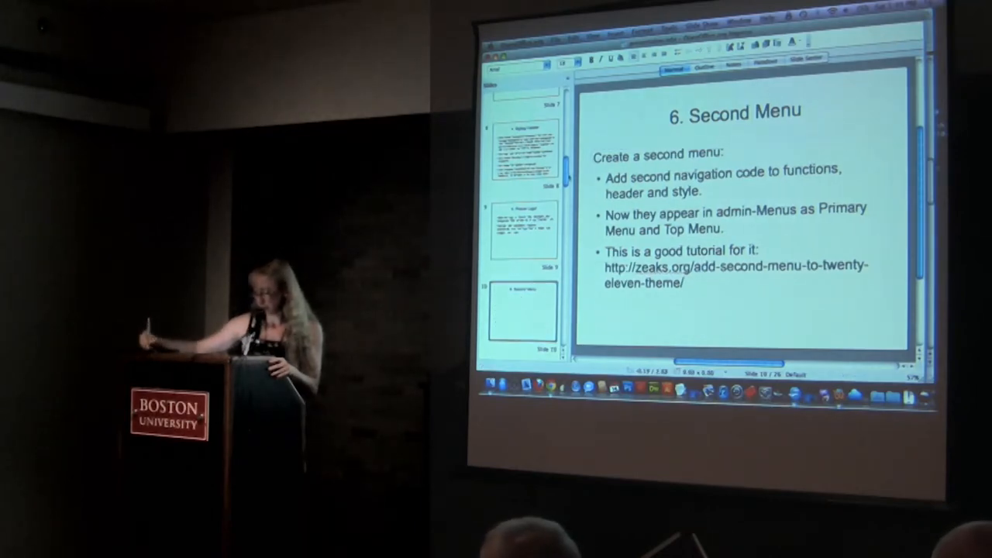
Step: Bring up the Finder folder of Wordcamp11 theme variants in Cover Flow view
scroll("down", 3)
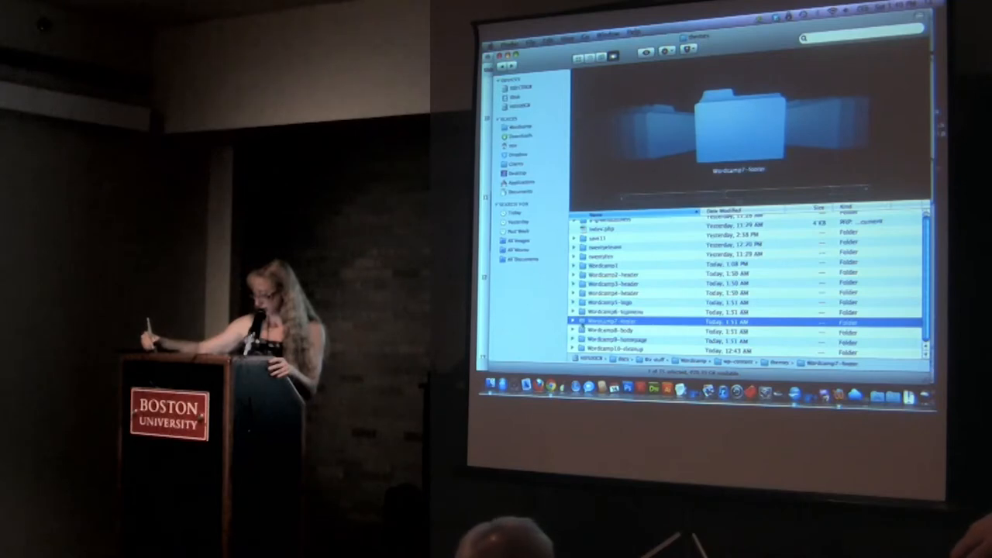
Step: Open one of the Wordcamp11 theme folders before returning to the Growing Energy Labs site
double_click(617, 319)
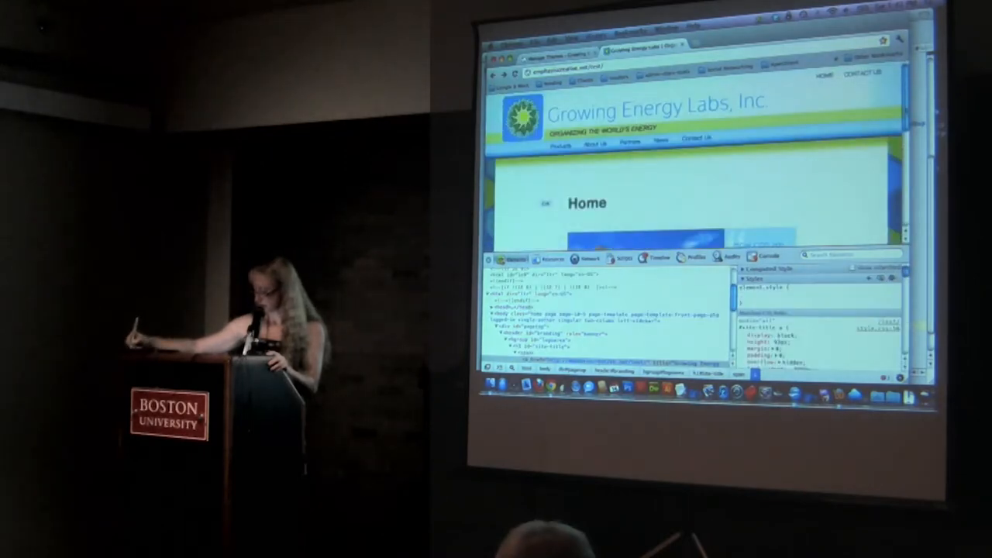
Step: Scroll through the Growing Energy Labs homepage content down to the intro paragraph
scroll("down", 3)
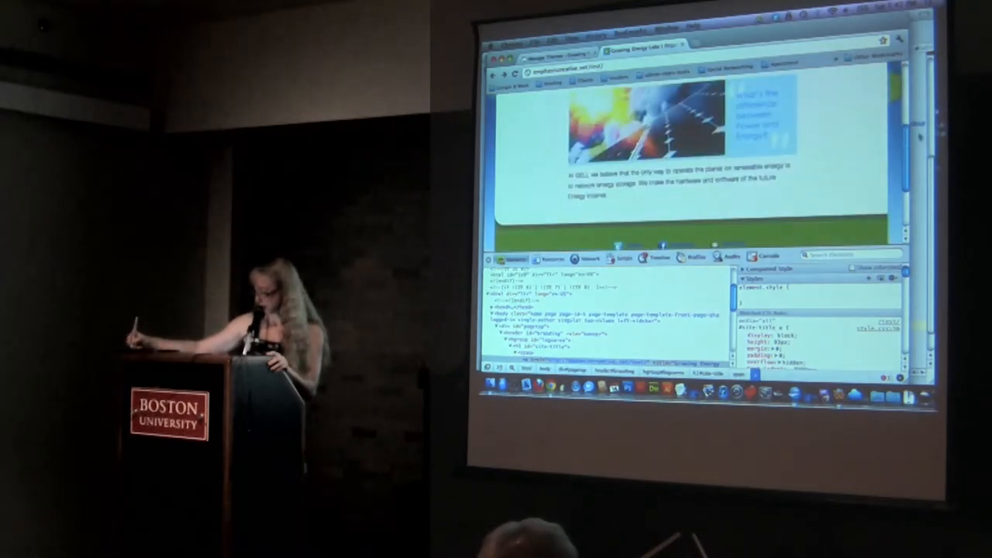
scroll("down", 3)
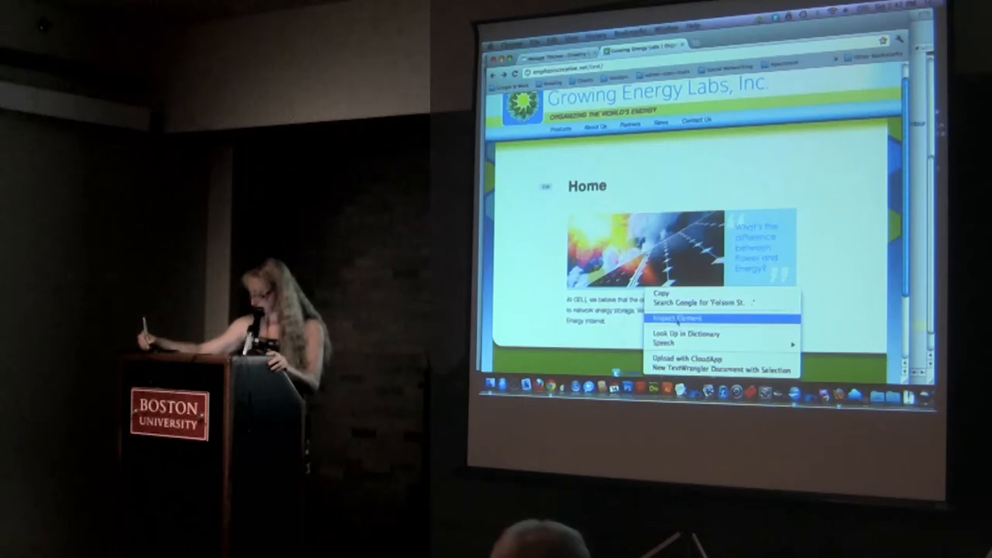
Step: Inspect the intro paragraph's markup in the Elements panel
left_click(679, 319)
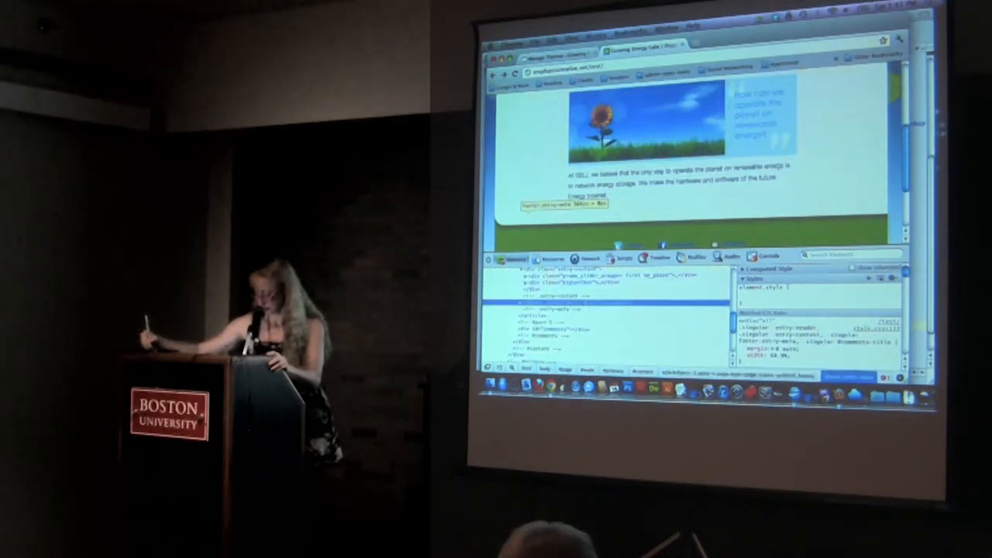
scroll("down", 3)
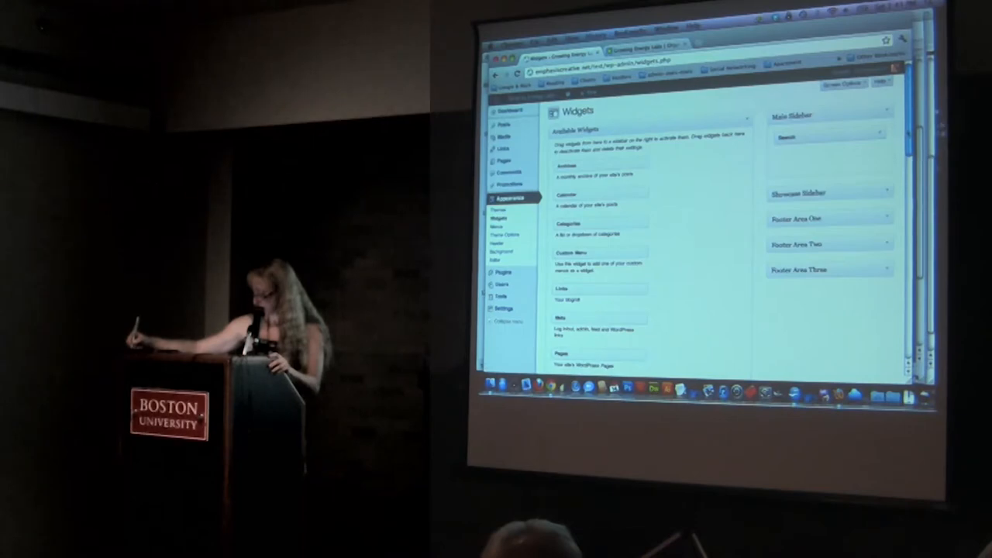
Step: Scroll the Widgets screen down to Footer Area One and its Text widget HTML
scroll("down", 3)
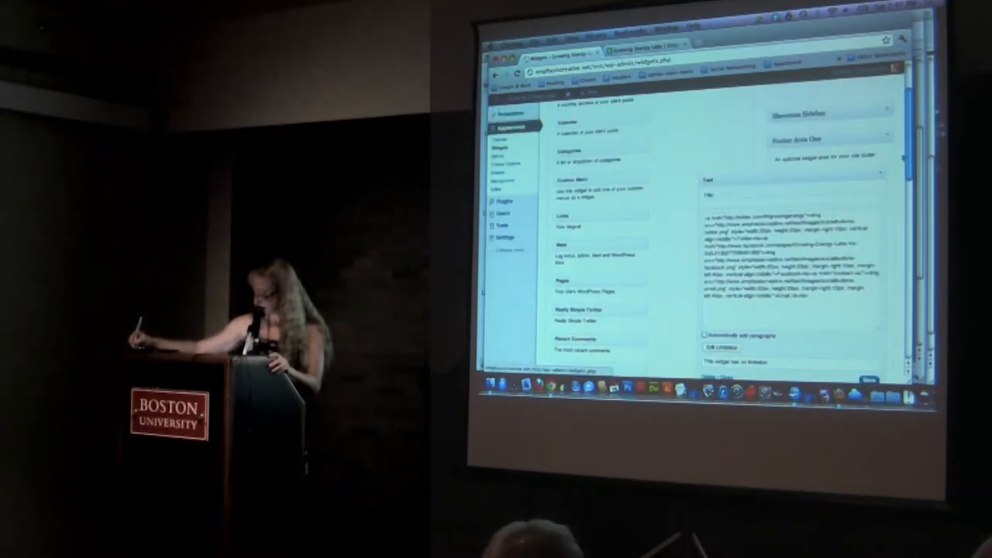
scroll("down", 3)
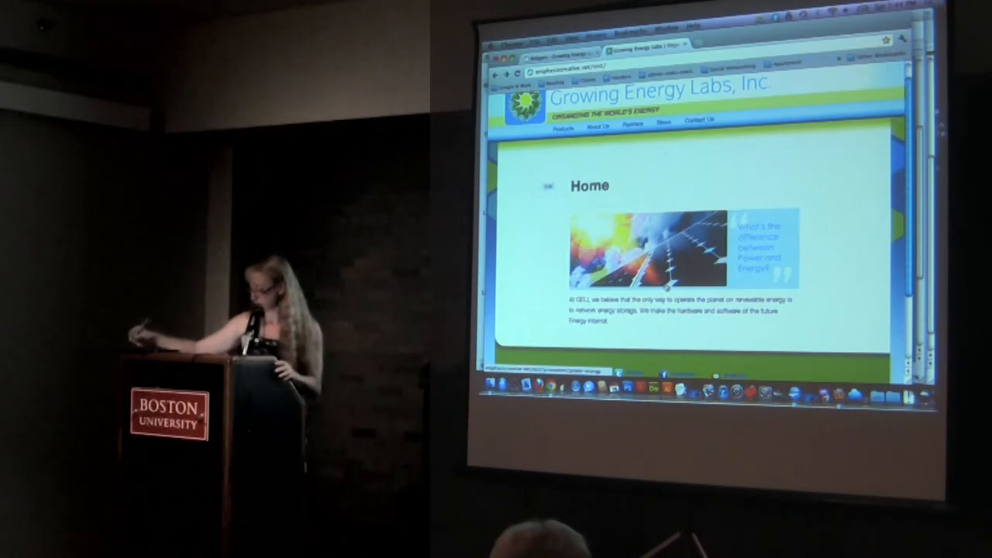
Step: Scroll the live Home page to the sunflower banner and renewable-energy pull quote
scroll("down", 3)
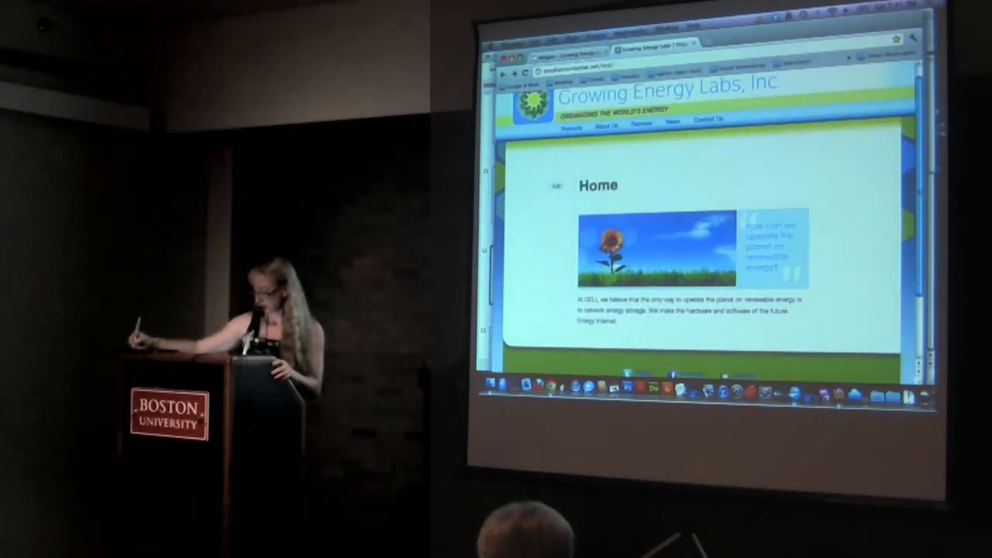
Step: Scroll down the visitor view of the Growing Energy Labs homepage
scroll("down", 3)
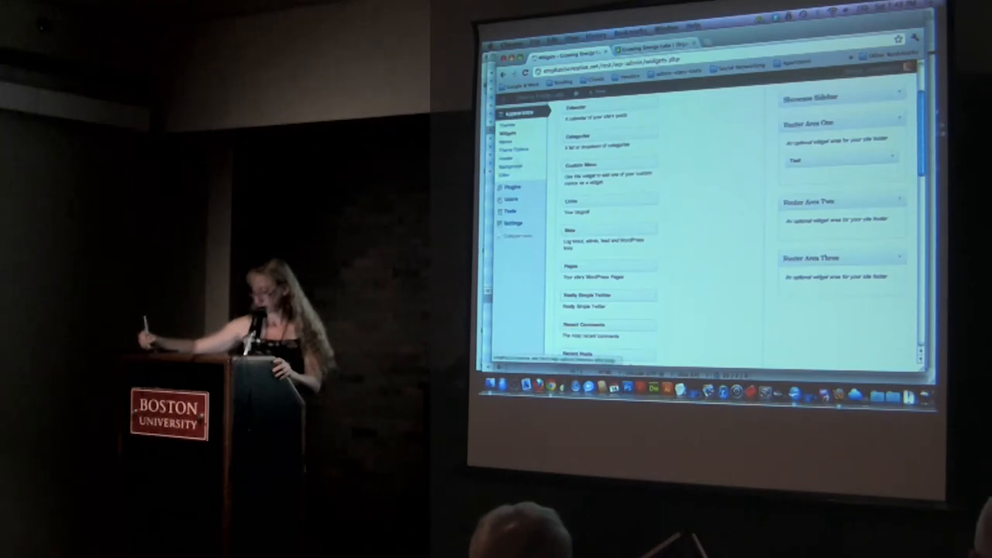
Step: Check the active theme on the Themes screen under Appearance
left_click(508, 209)
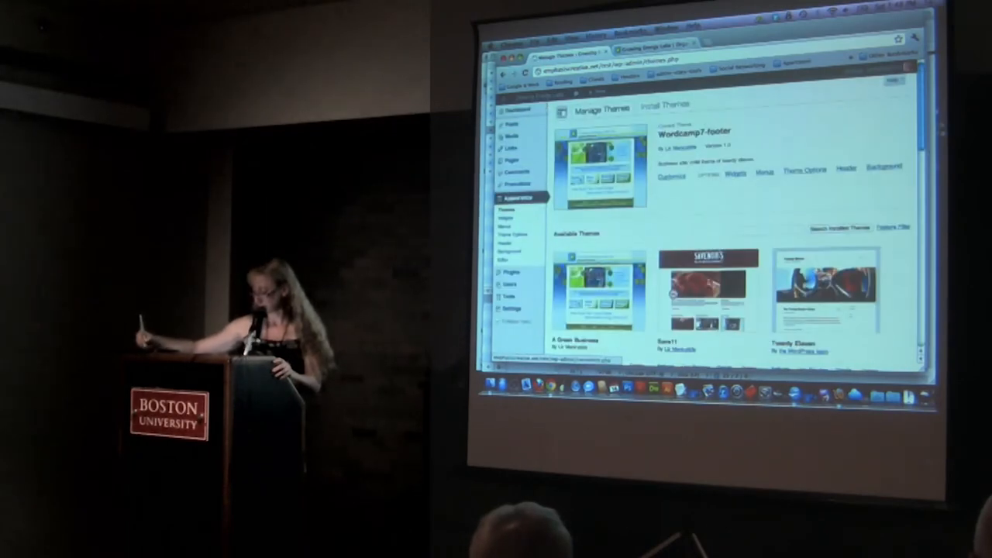
scroll("down", 3)
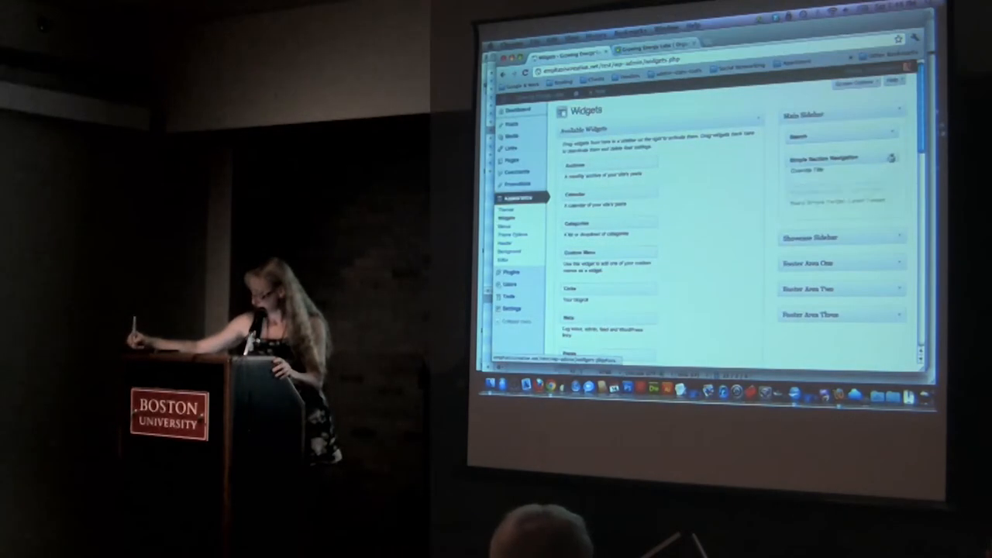
Step: Expand the Simple Section Navigation widget to show its title, sorting and exclusion settings
left_click(840, 158)
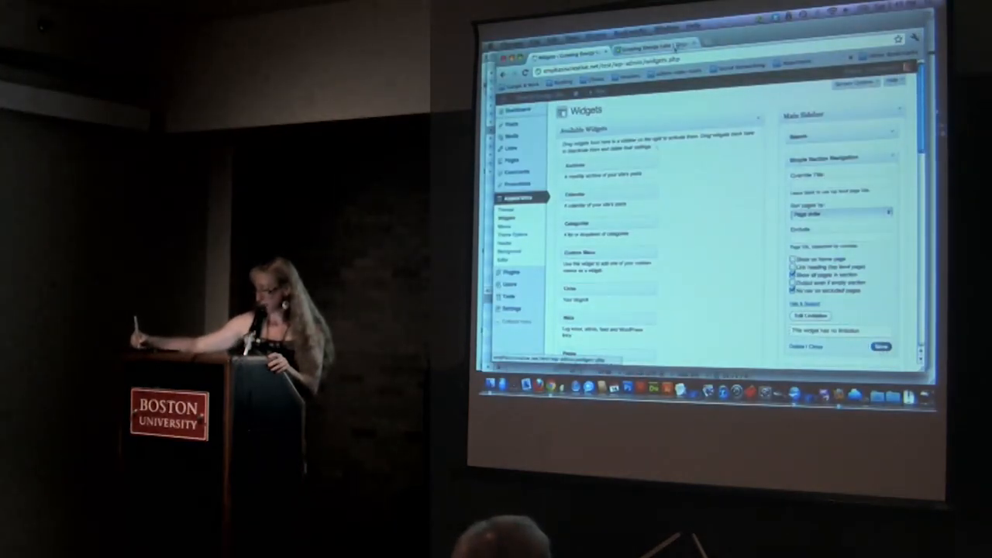
left_click(653, 43)
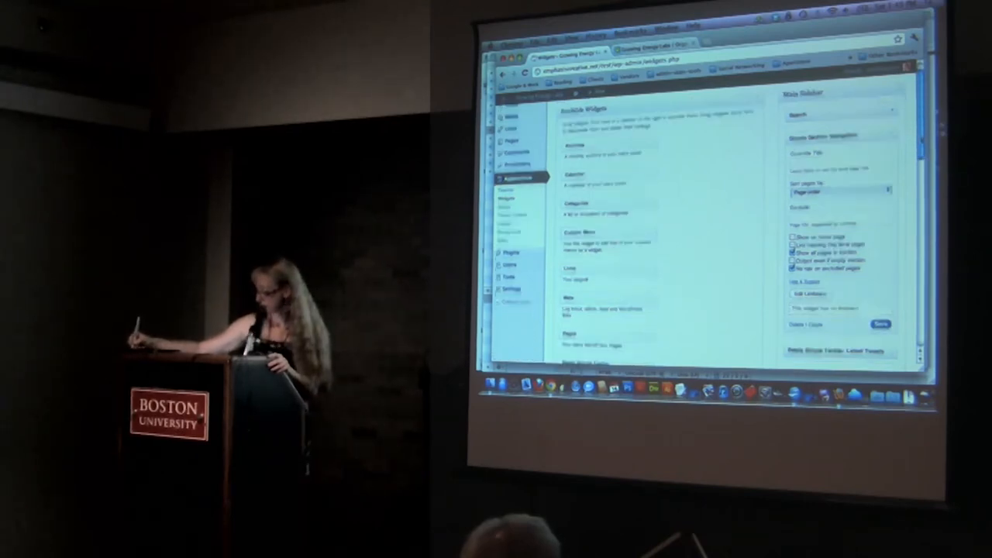
Step: Scroll through the showcase and footer widget areas back to the Main Sidebar's Search and Simple Image widgets
scroll("down", 3)
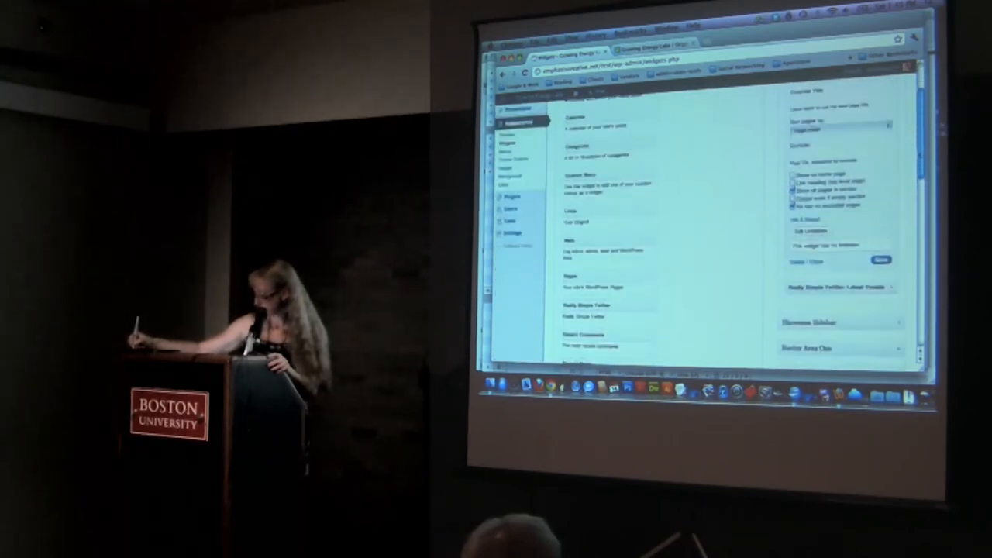
scroll("down", 3)
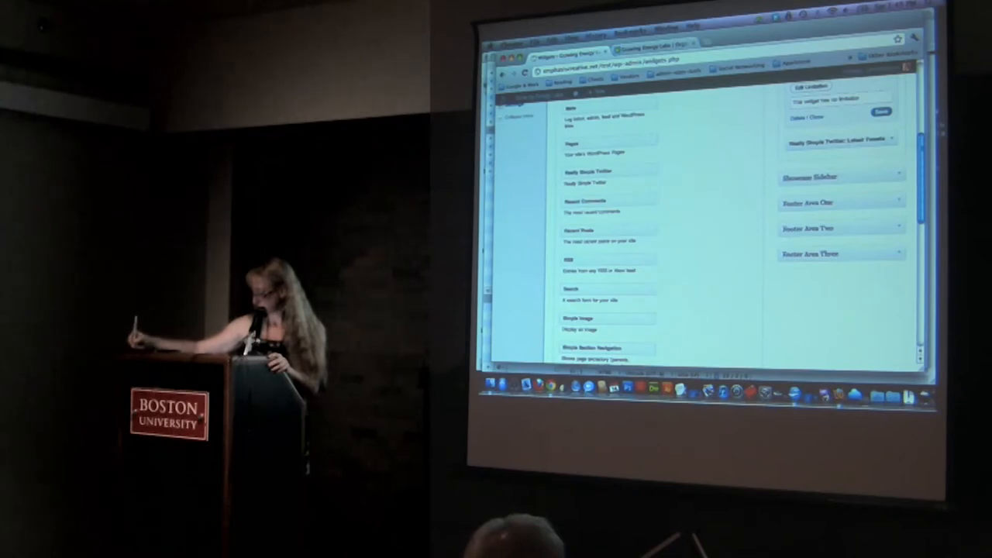
scroll("down", 3)
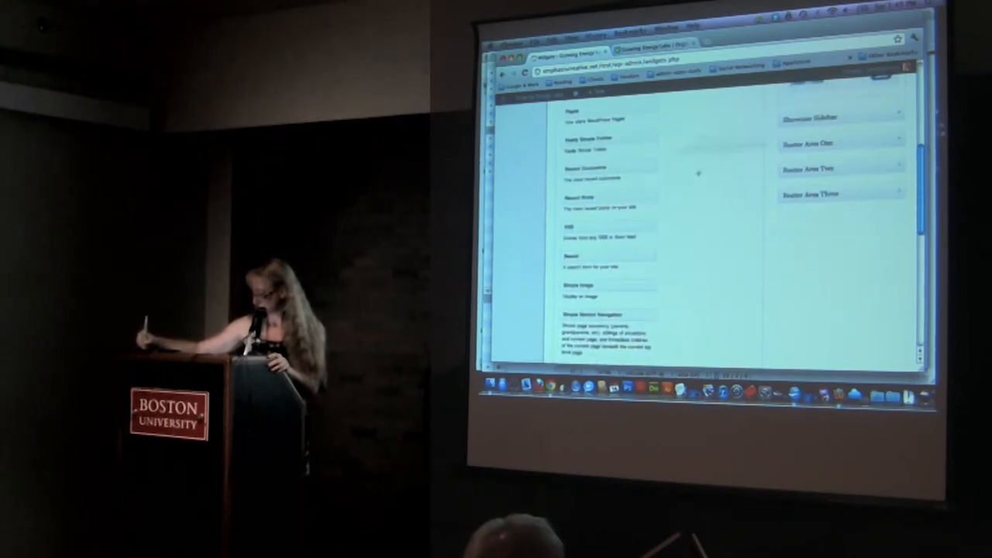
scroll("down", 3)
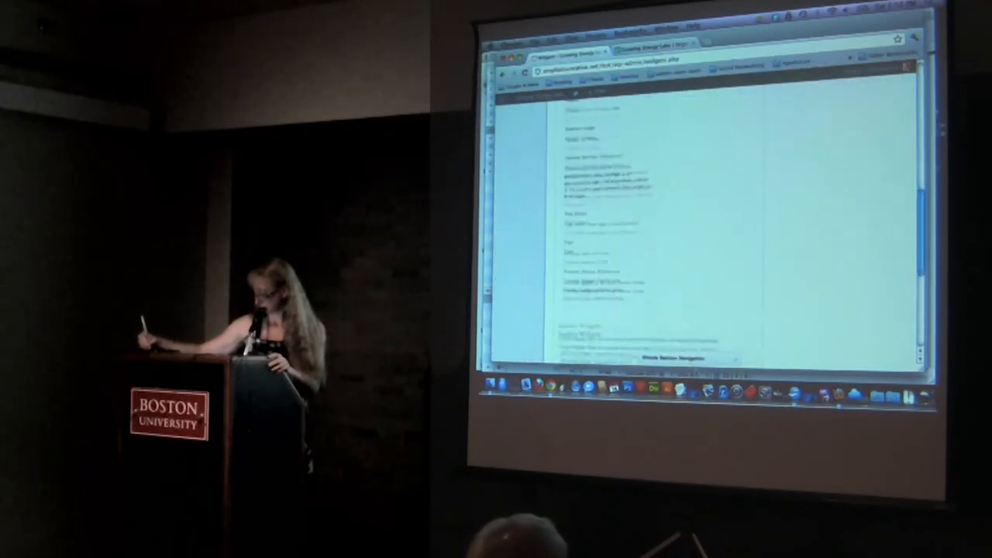
scroll("down", 3)
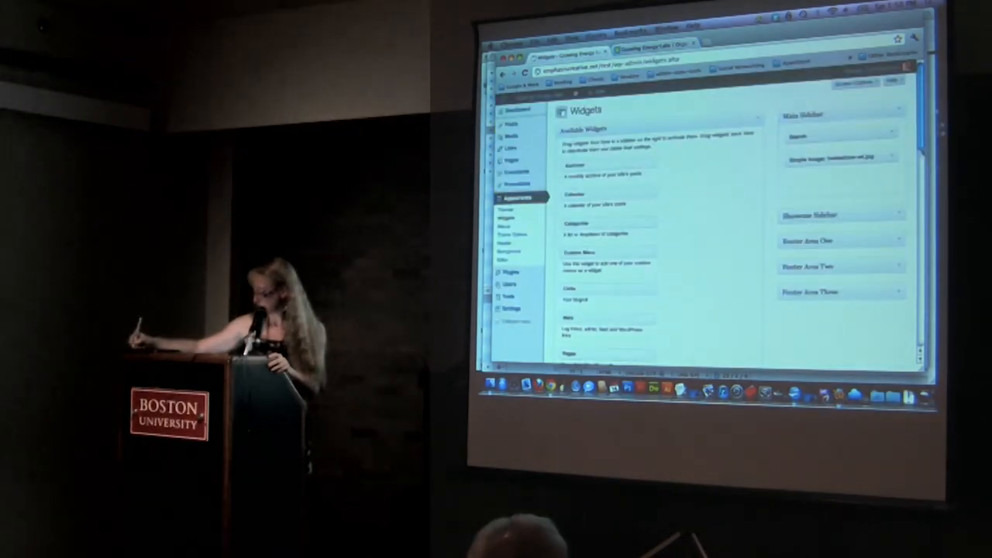
scroll("down", 3)
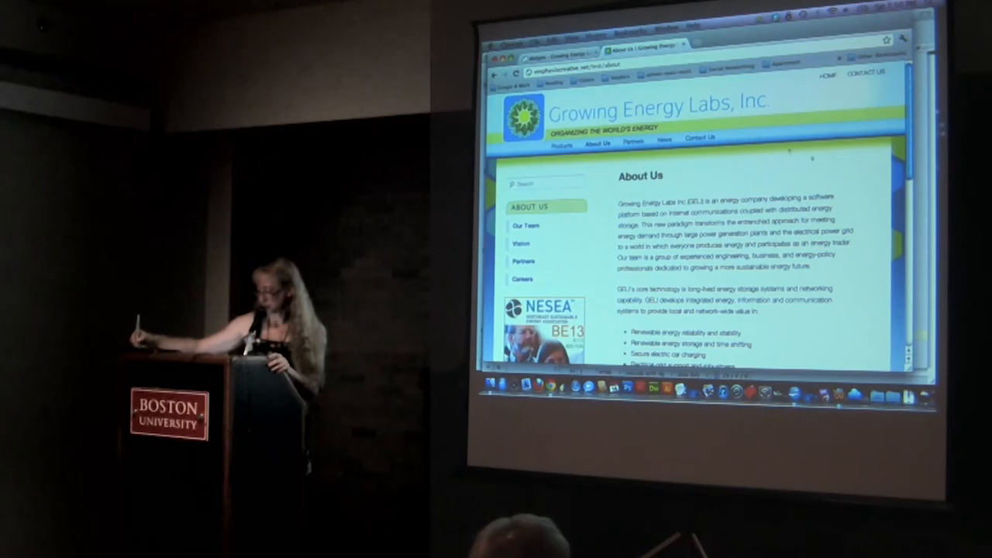
Step: Navigate from the About Us page to the Our Team subpage via the sidebar navigation
scroll("down", 3)
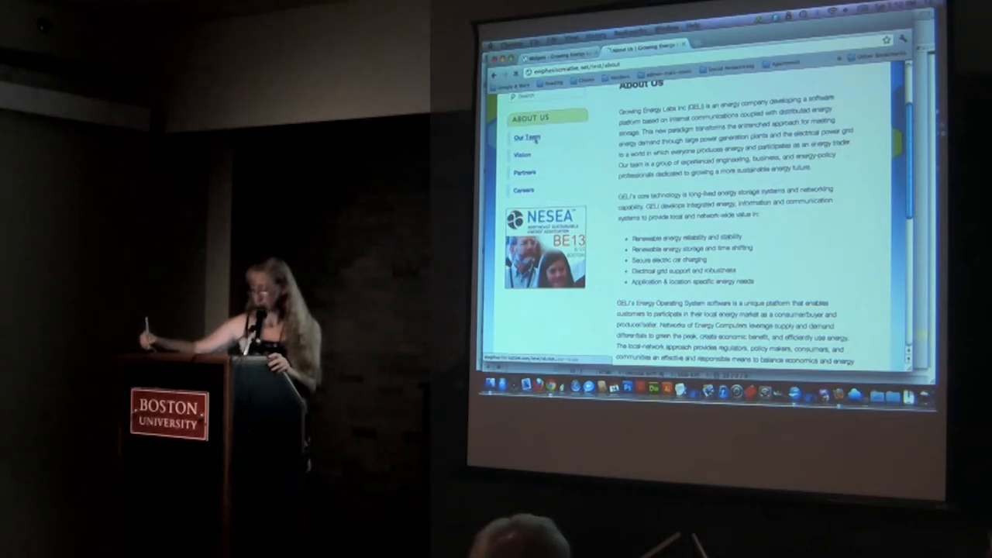
left_click(526, 137)
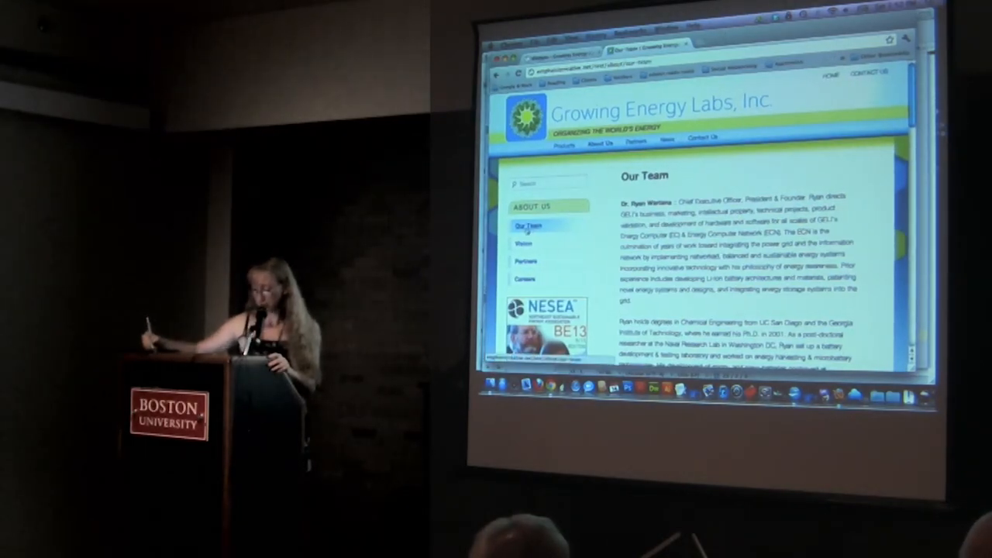
right_click(528, 226)
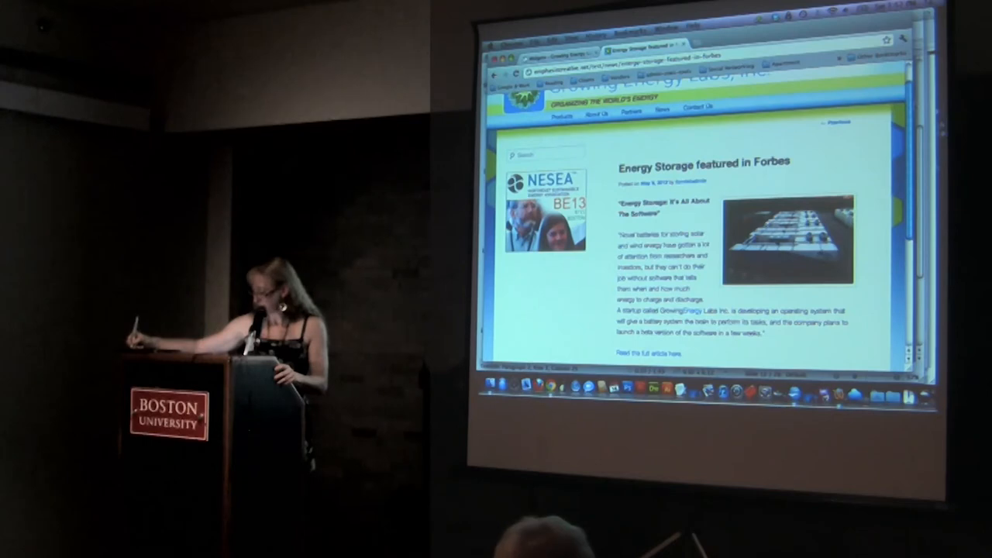
Step: Scroll down through the 'Energy Storage featured in Forbes' blog post on the live site
scroll("down", 3)
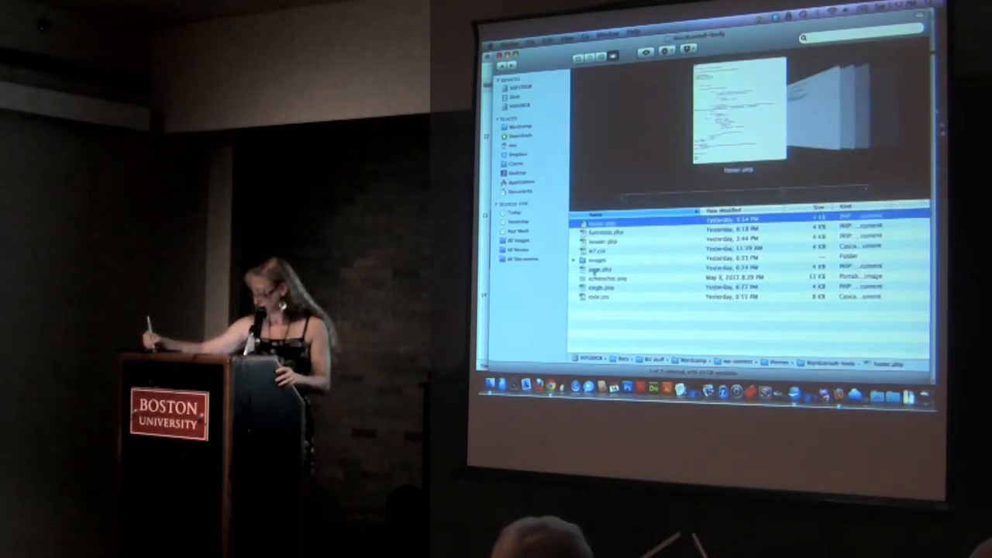
left_click(602, 298)
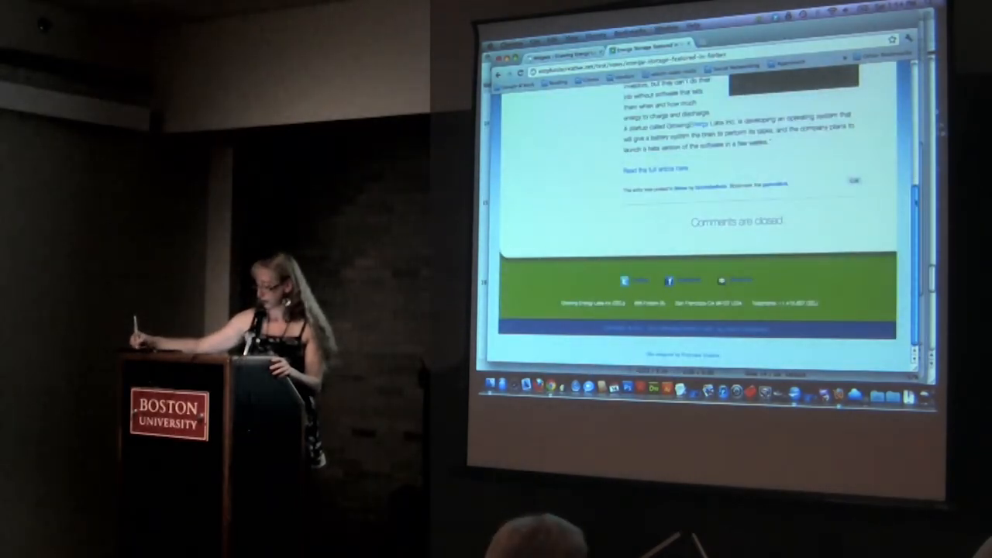
Step: Scroll the Home page up and down to review its content
scroll("up", 3)
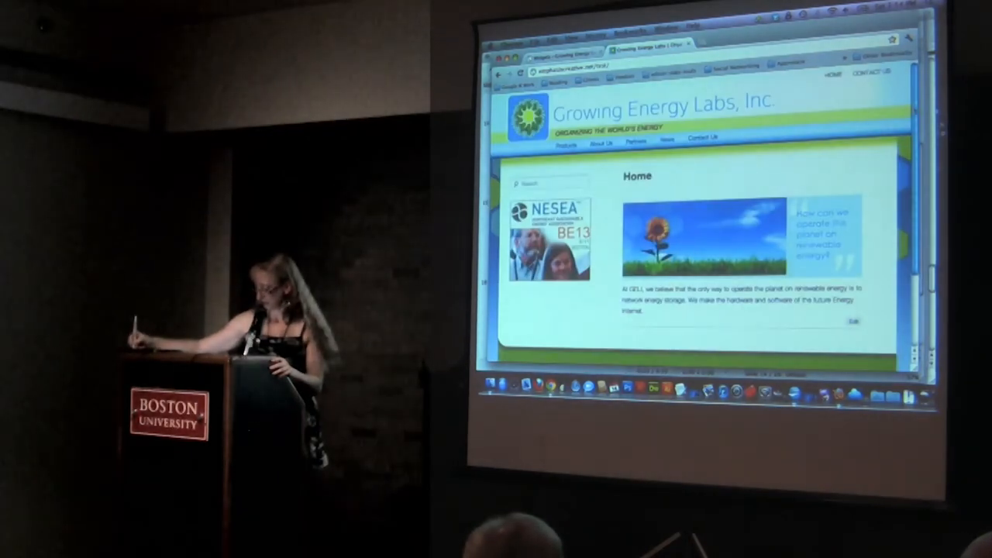
scroll("down", 3)
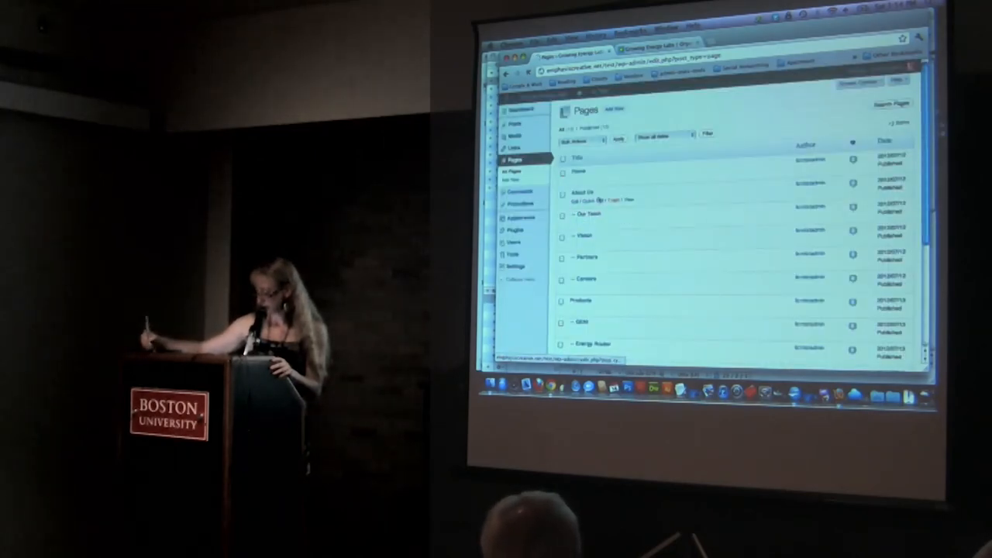
Step: Bring up the About Us page in the Edit Page screen from the Pages list
left_click(577, 192)
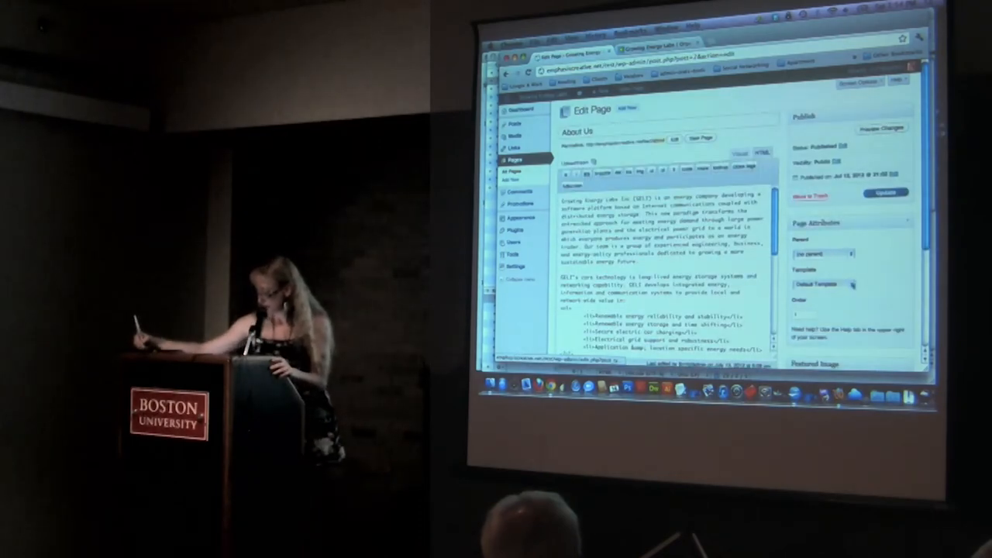
left_click(819, 282)
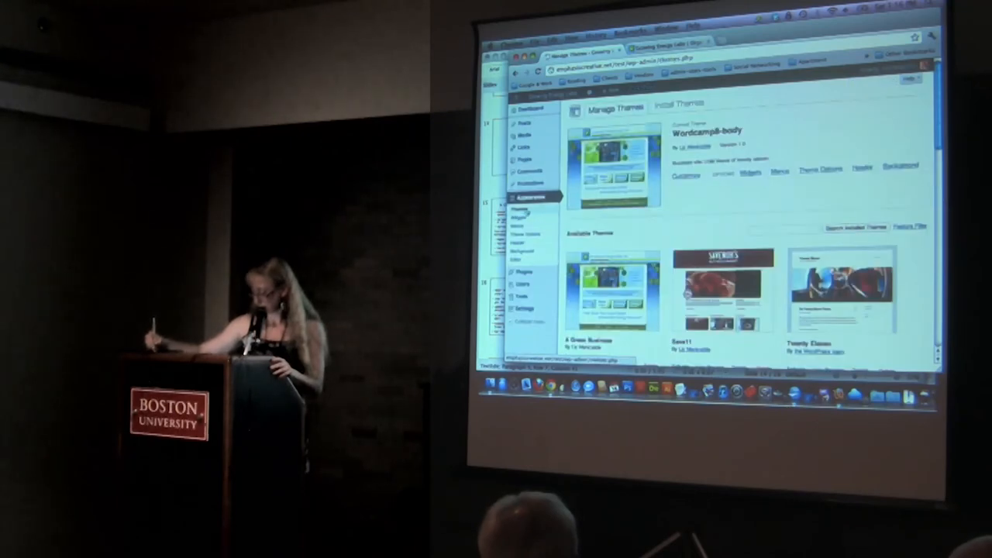
scroll("down", 3)
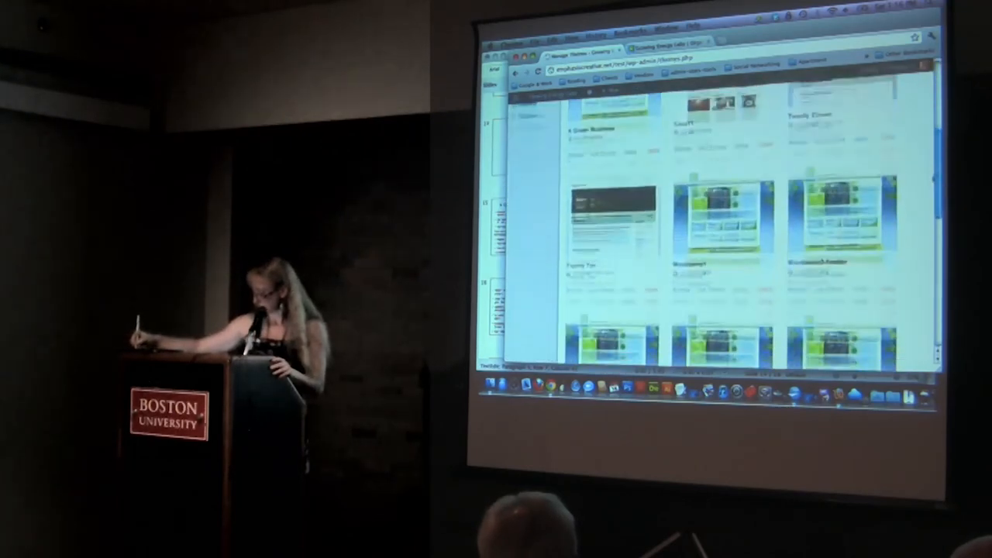
scroll("down", 3)
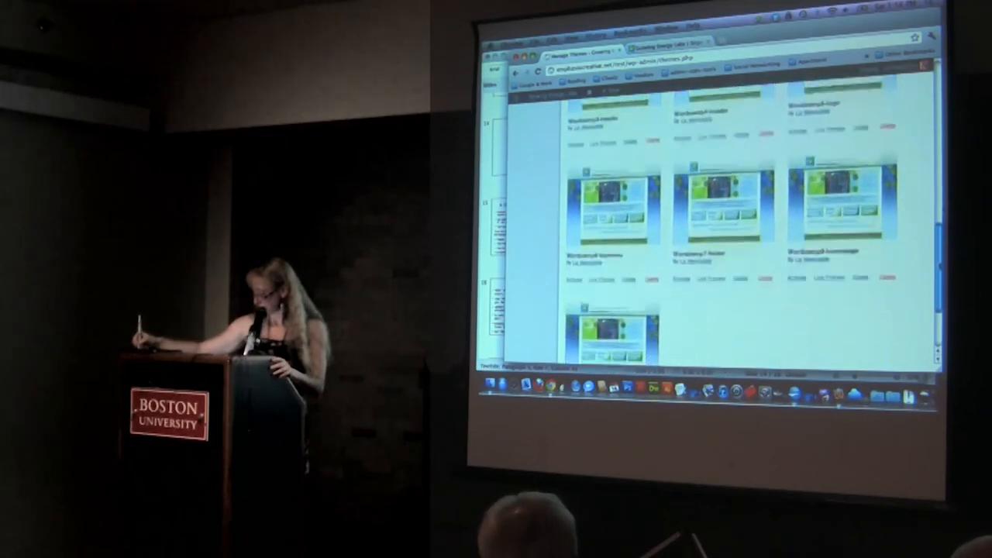
scroll("down", 3)
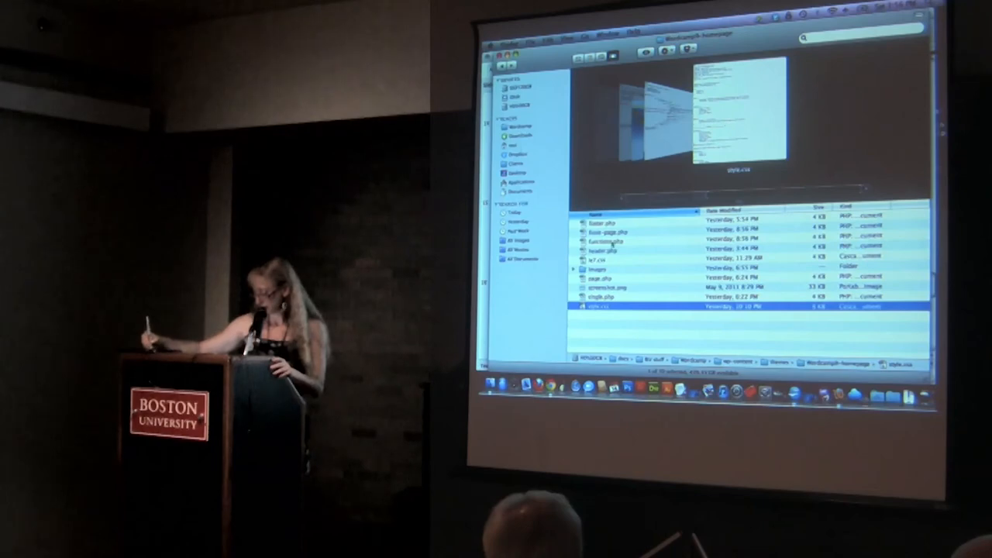
Step: Open front-page.php from the child theme folder in Coda
left_click(608, 233)
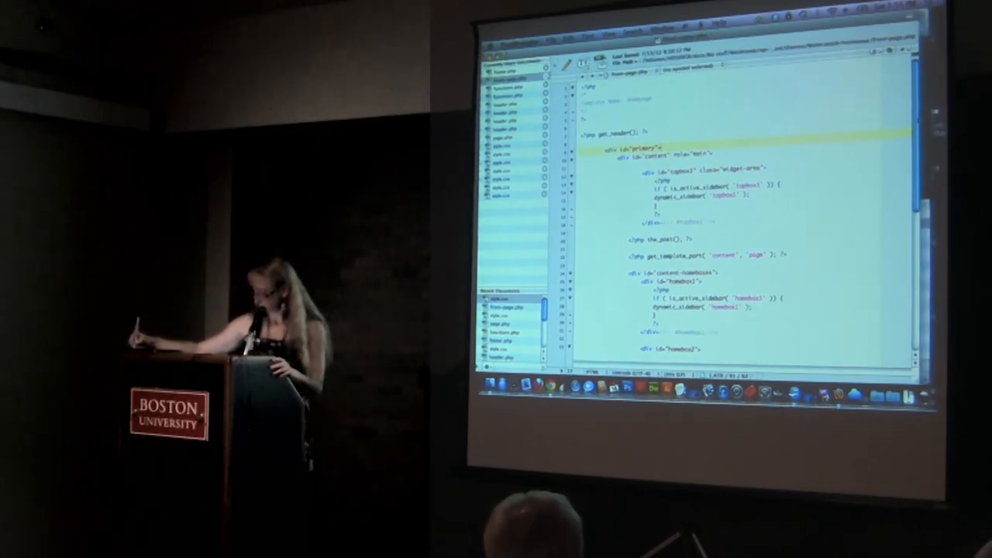
scroll("down", 3)
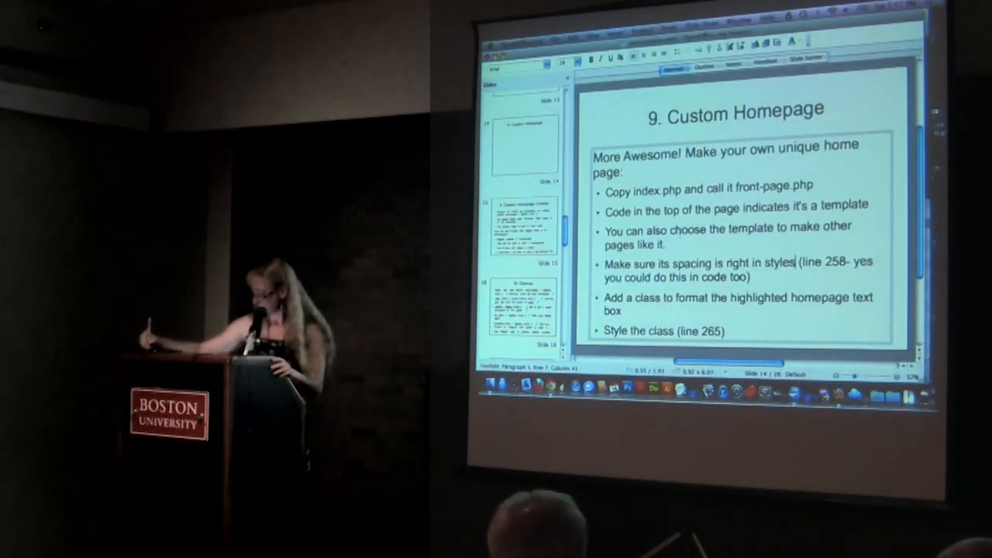
left_click_drag(688, 229, 750, 277)
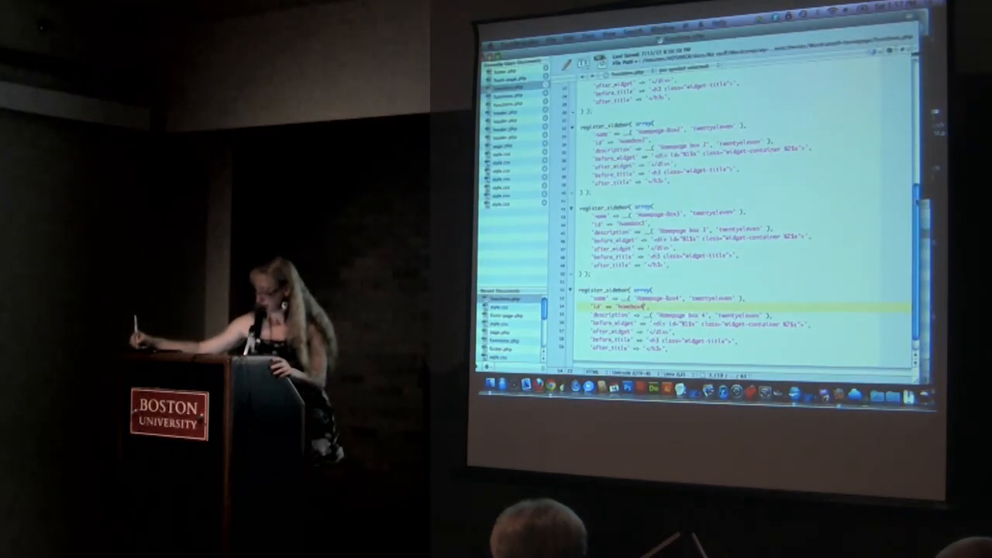
scroll("up", 3)
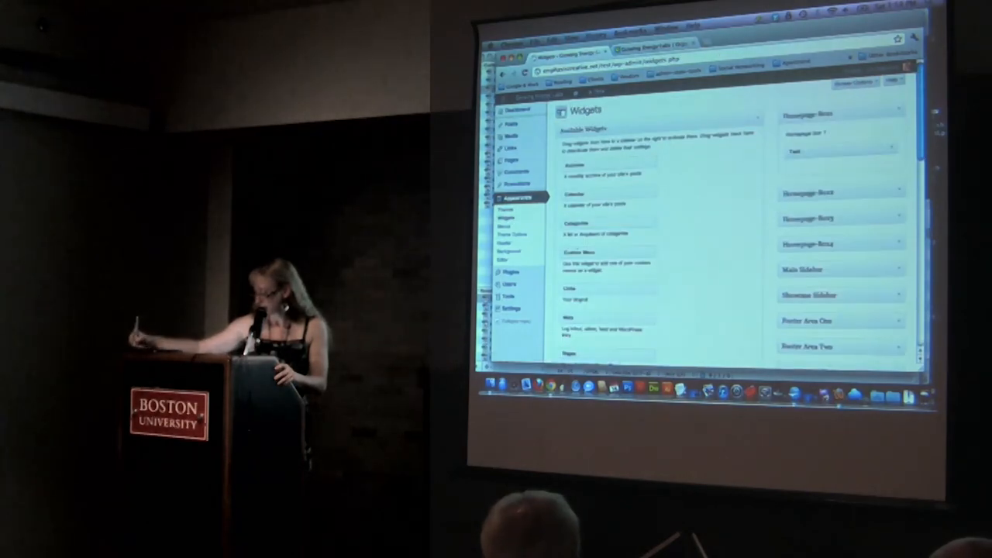
Step: Review the Homepage Box widget areas with their Text widgets, then go to the Pages admin list
scroll("down", 3)
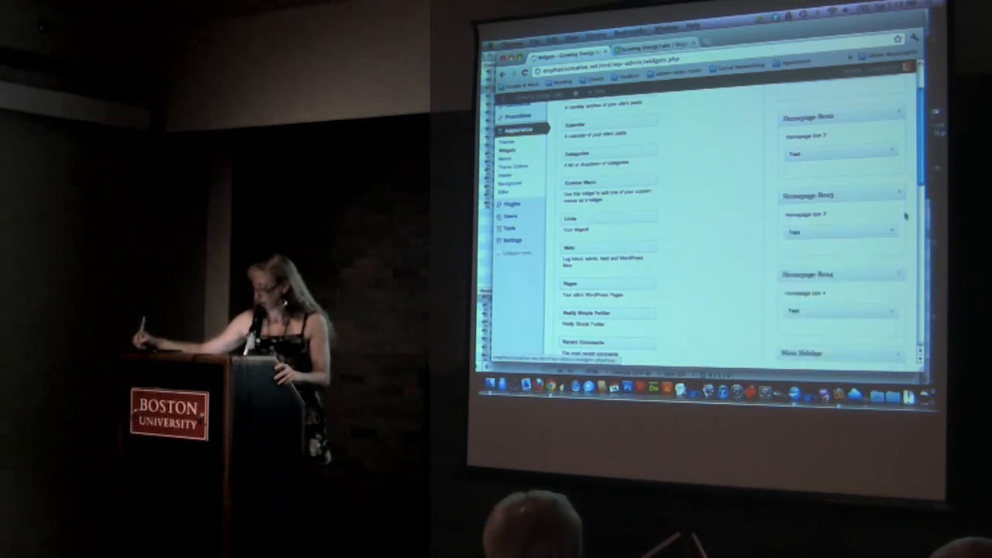
scroll("down", 3)
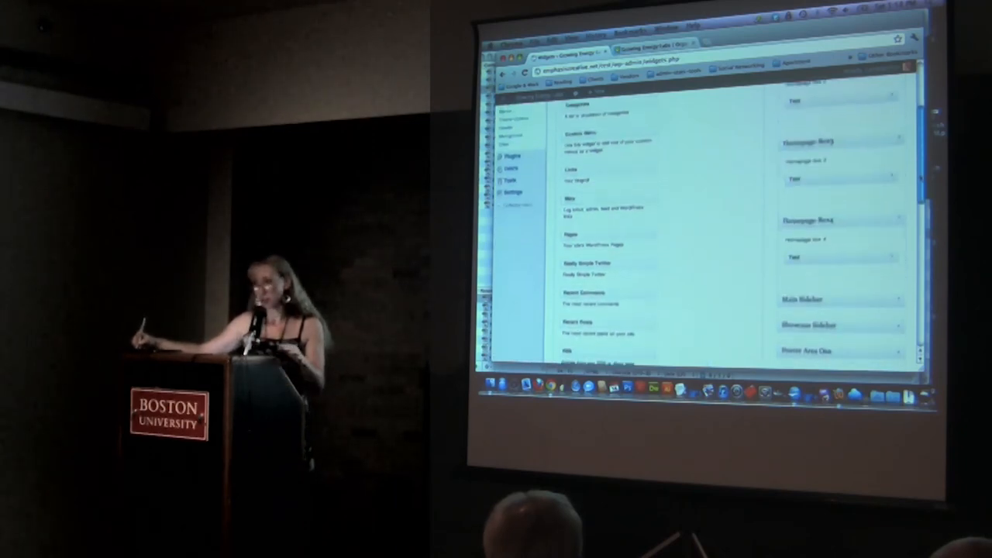
scroll("down", 3)
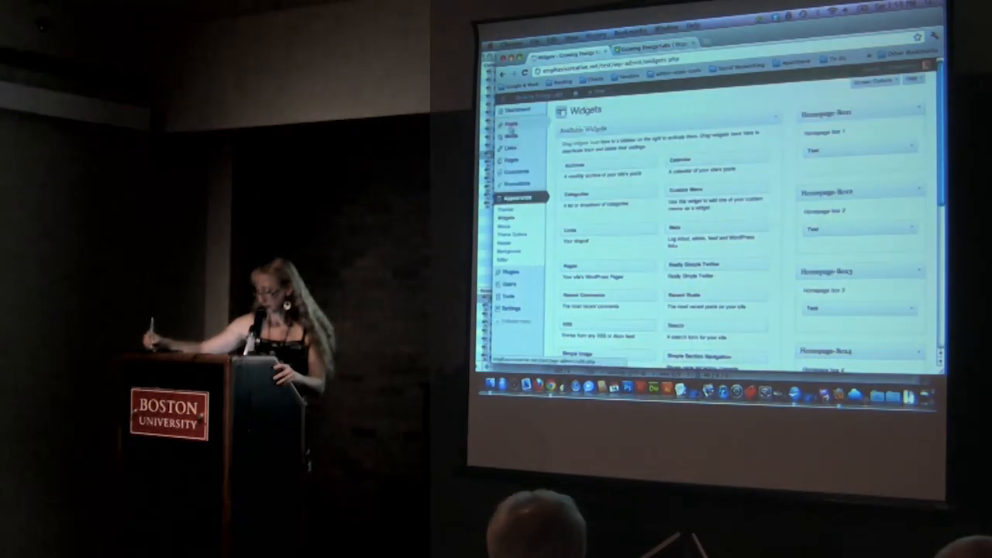
left_click(508, 160)
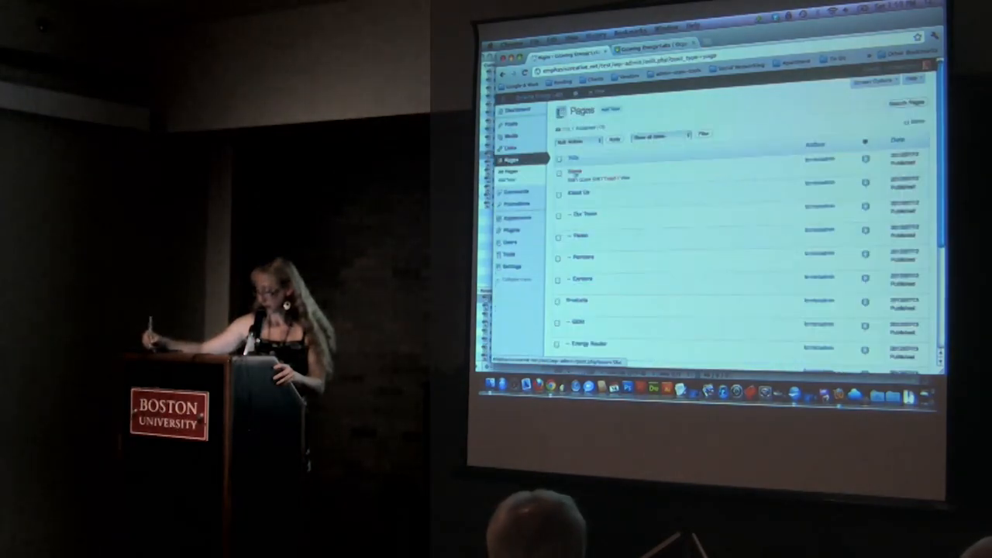